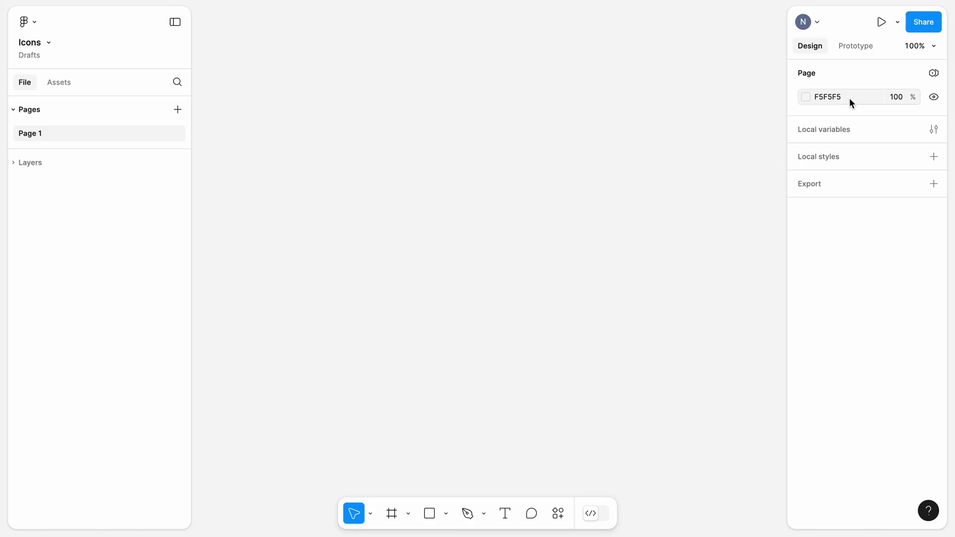
Zoom the empty canvas to 1500% so the pixel grid shows.
{"action": "left_click", "coordinate": [920, 45]}
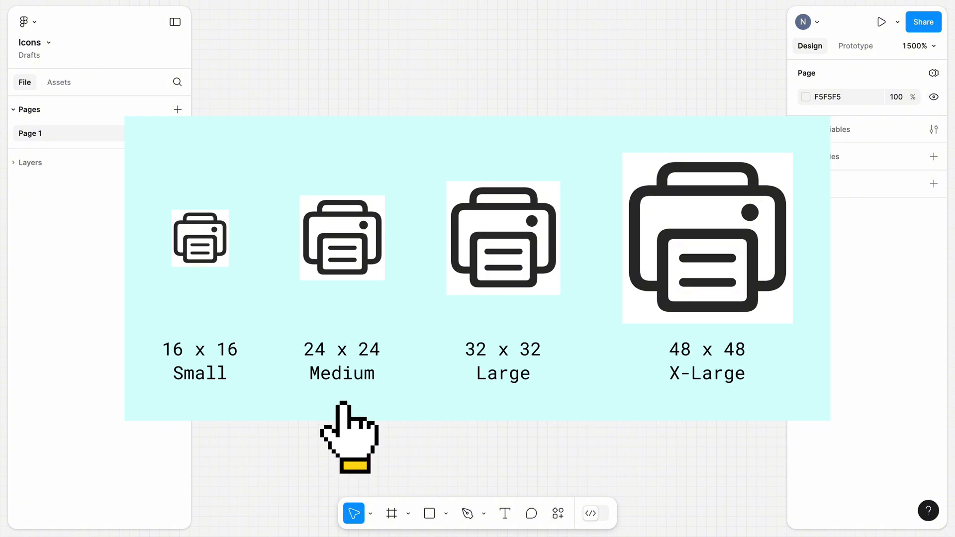
Draw a 24×24 frame named Frame 1 on the canvas.
{"action": "left_click", "coordinate": [391, 513]}
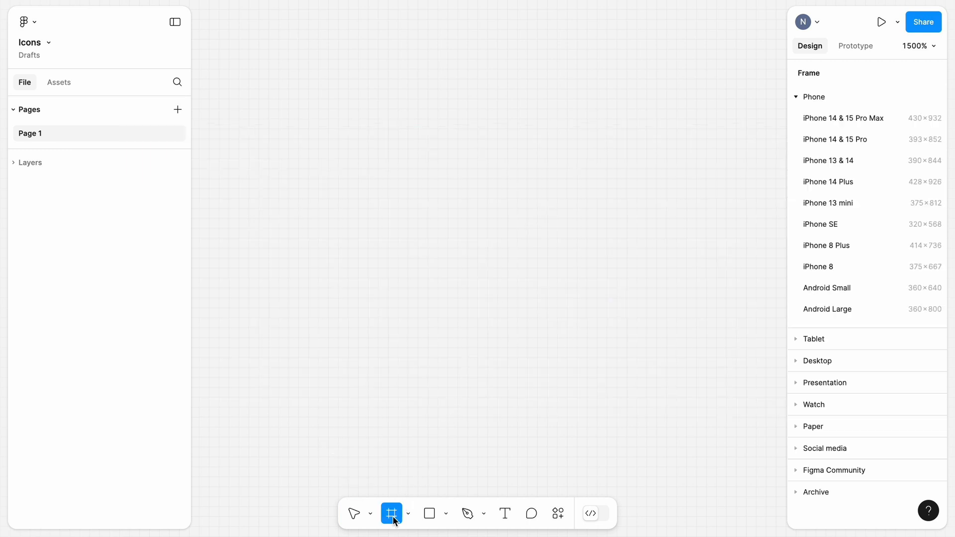
{"action": "left_click_drag", "start_coordinate": [368, 98], "coordinate": [586, 328]}
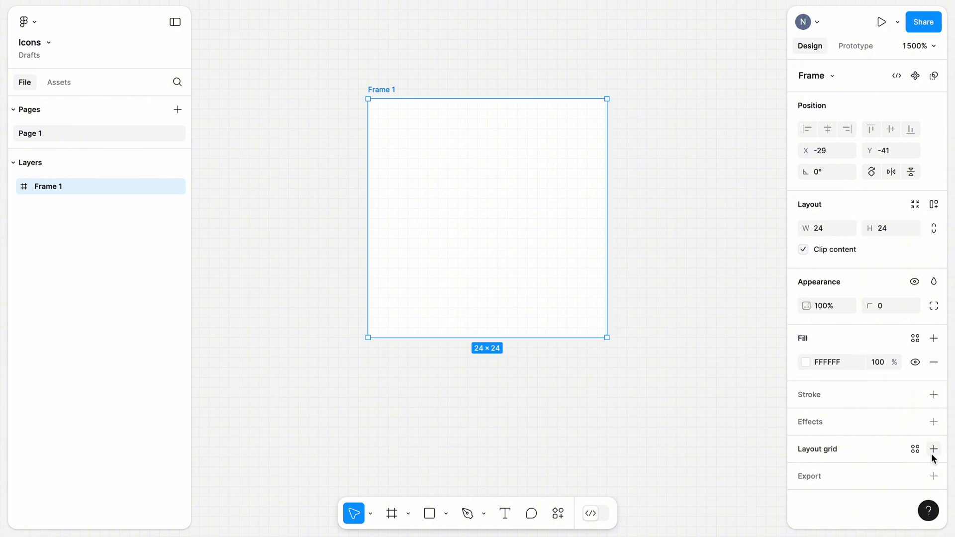
Add a layout grid to Frame 1 with Size 1.
{"action": "left_click", "coordinate": [934, 449]}
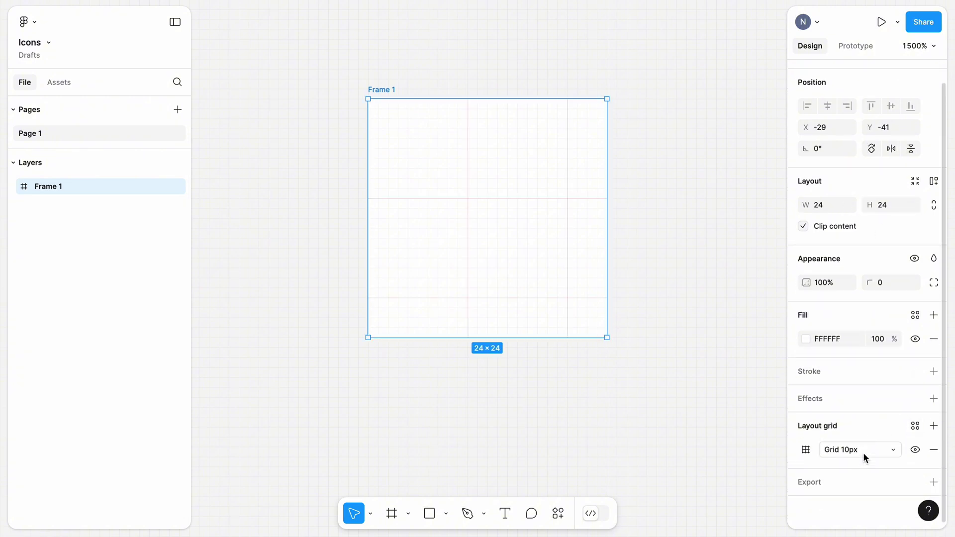
{"action": "left_click", "coordinate": [805, 450]}
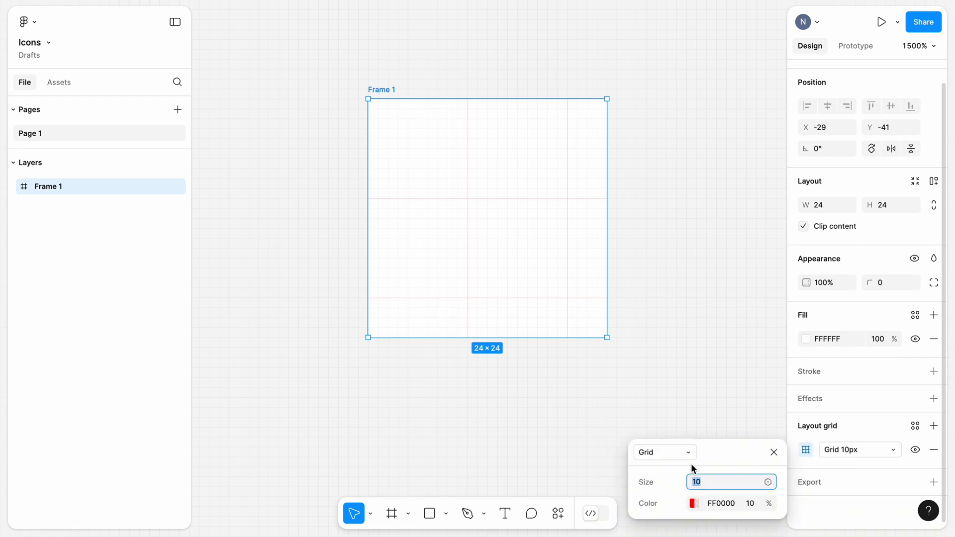
{"action": "type", "text": "1"}
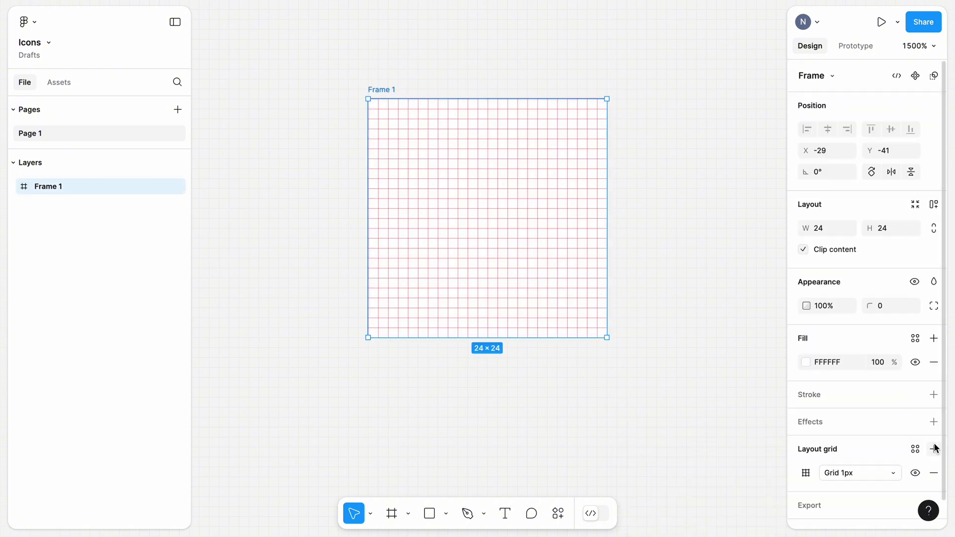
Add a second layout grid set to Columns with Count 2 and Gutter 20.
{"action": "left_click", "coordinate": [932, 449]}
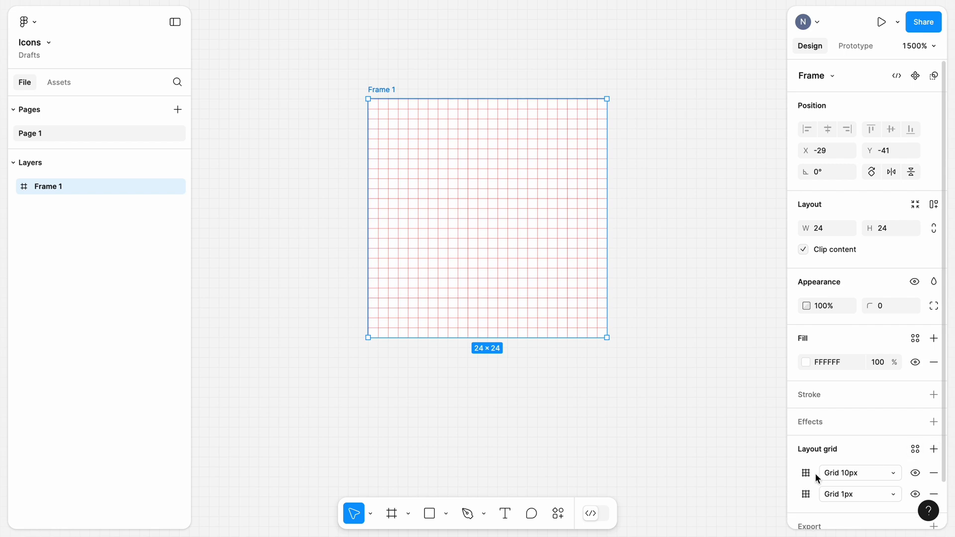
{"action": "left_click", "coordinate": [805, 473]}
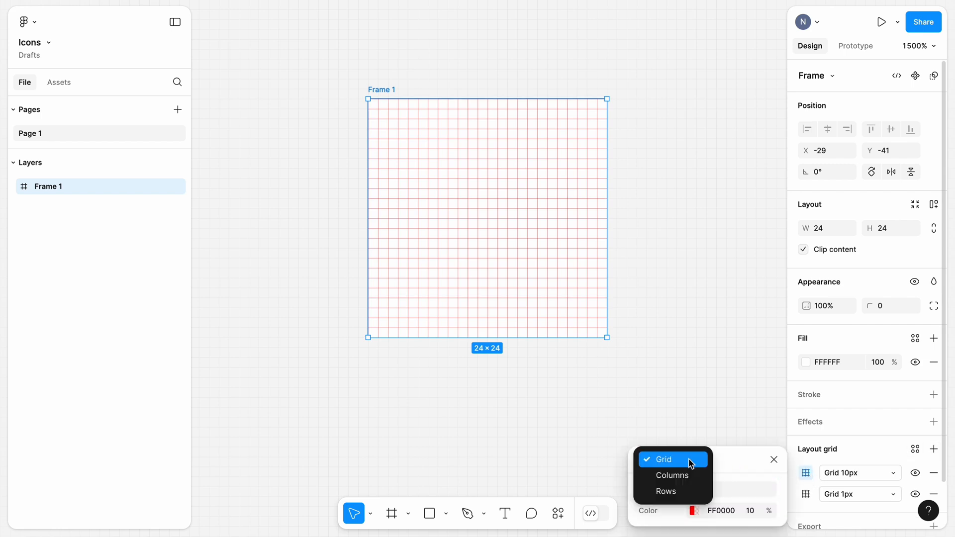
{"action": "left_click", "coordinate": [673, 476]}
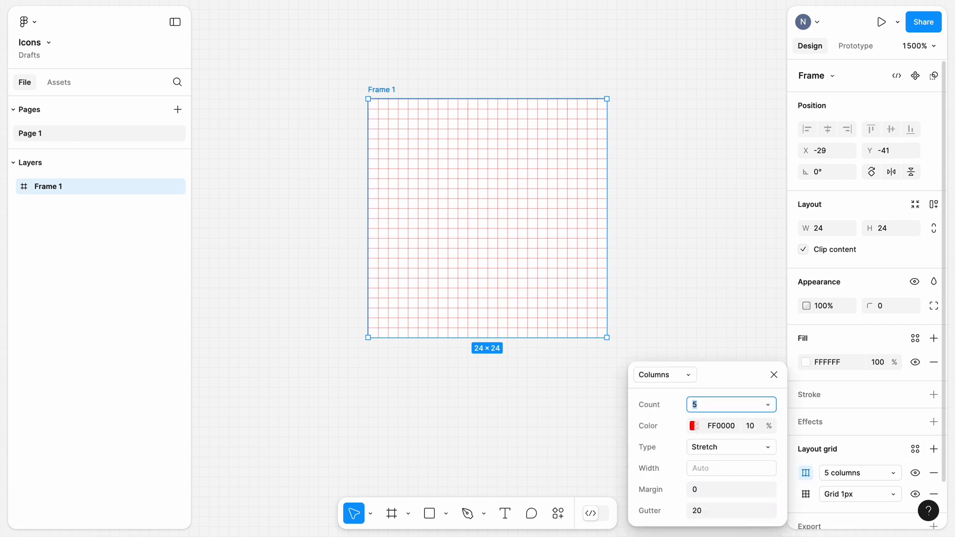
{"action": "type", "text": "2"}
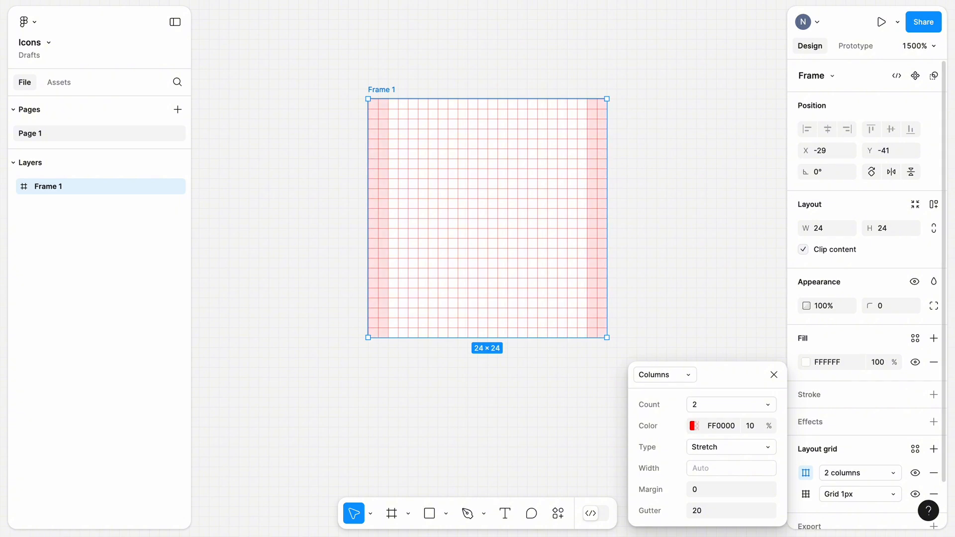
{"action": "mouse_move", "coordinate": [904, 345]}
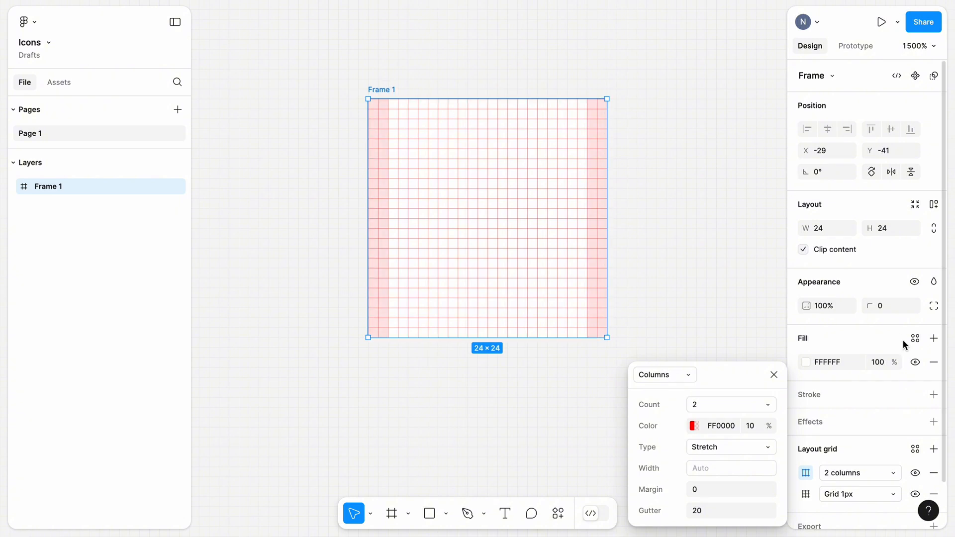
Add a third layout grid set to Rows with Count 2 and Gutter 20.
{"action": "left_click", "coordinate": [933, 449]}
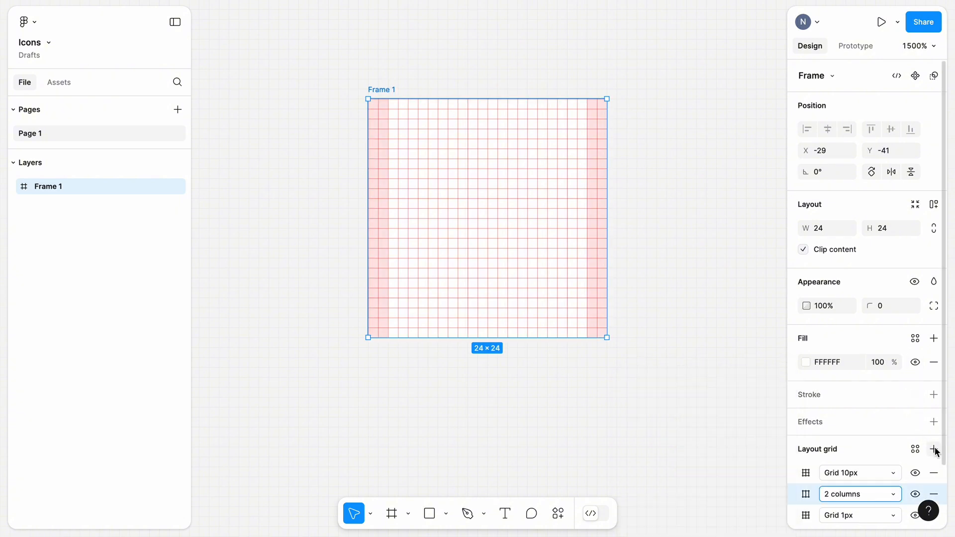
{"action": "left_click", "coordinate": [805, 473]}
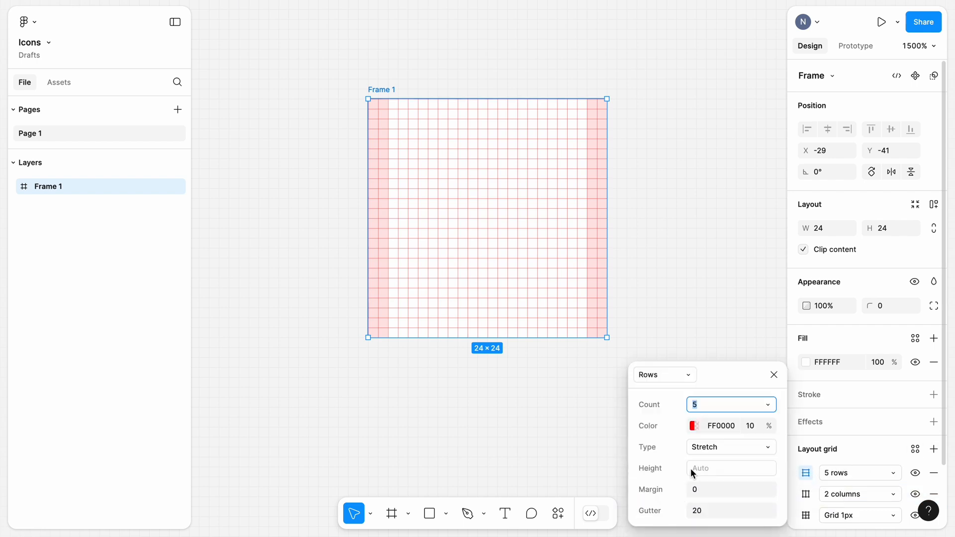
{"action": "type", "text": "2"}
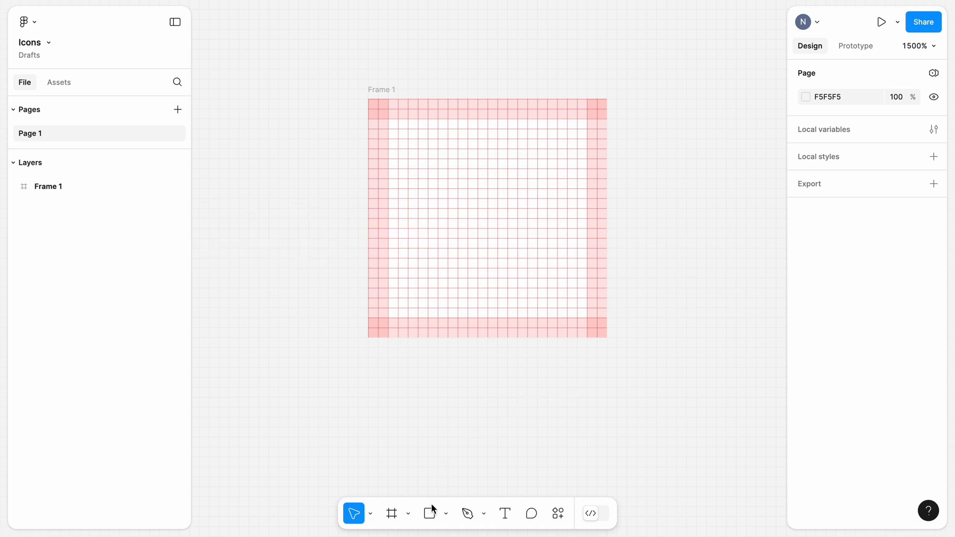
Draw a 20×8 rectangle in the frame's lower half and add a stroke.
{"action": "left_click", "coordinate": [429, 514]}
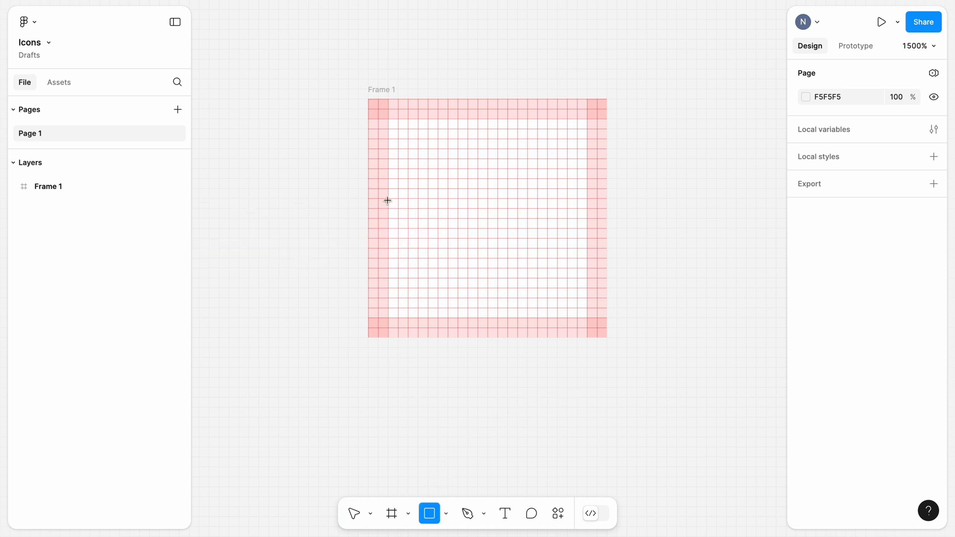
{"action": "left_click_drag", "start_coordinate": [387, 219], "coordinate": [586, 318]}
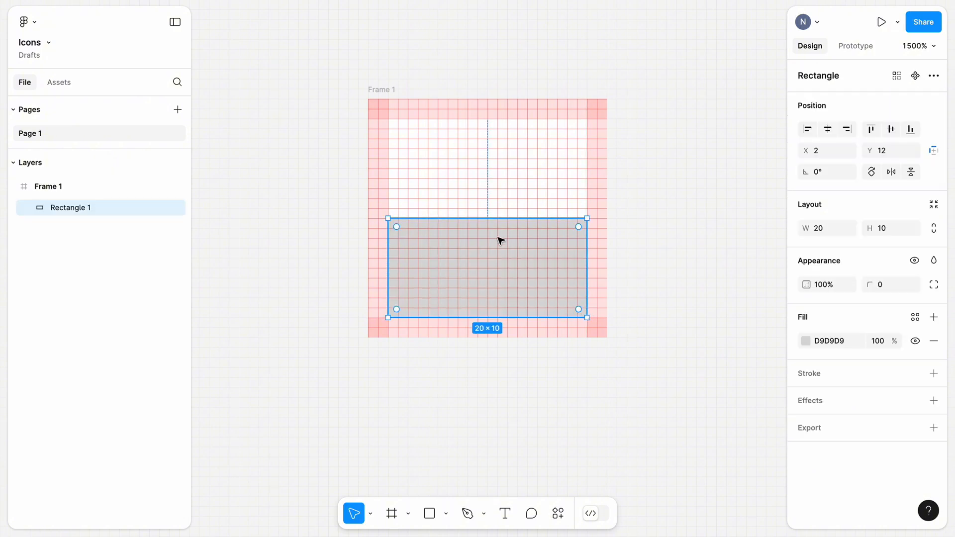
{"action": "left_click_drag", "start_coordinate": [489, 219], "coordinate": [488, 241]}
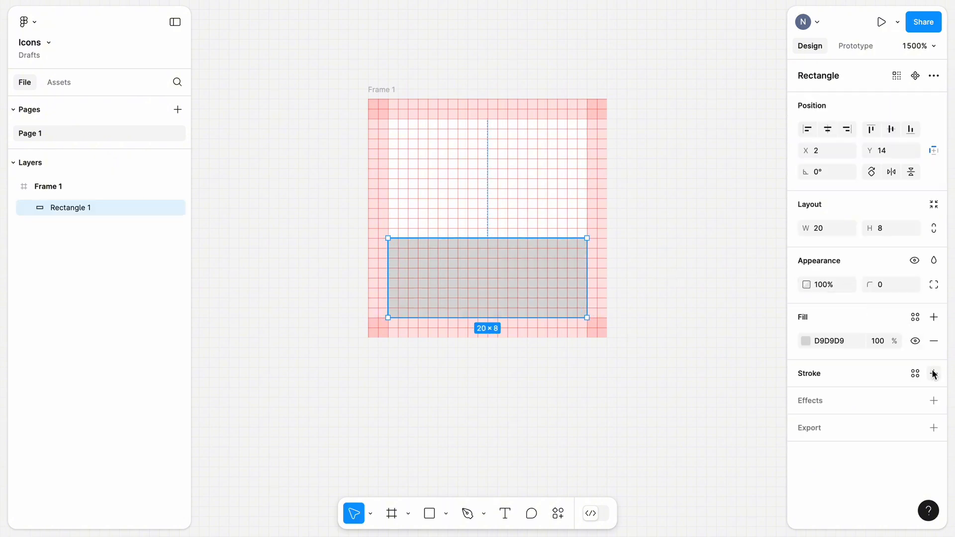
{"action": "left_click", "coordinate": [934, 374]}
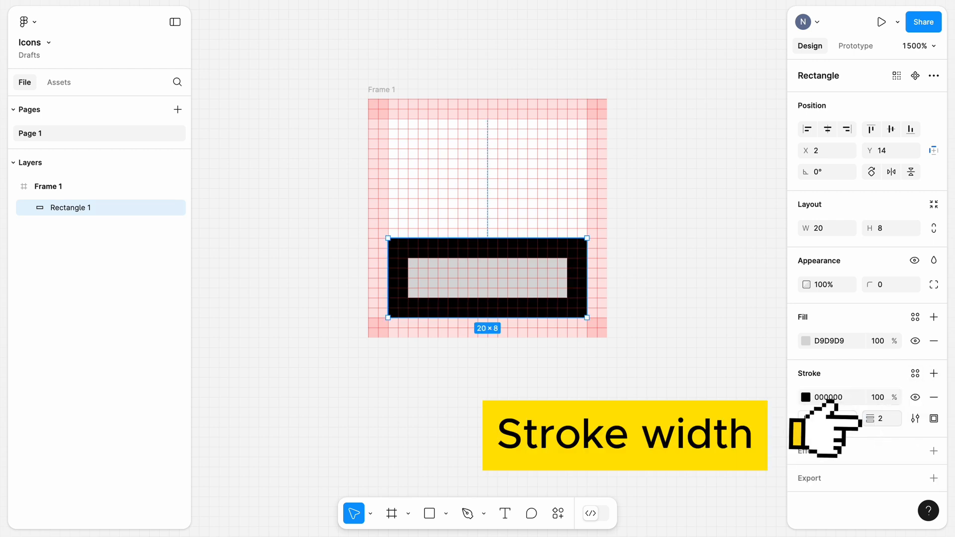
{"action": "mouse_move", "coordinate": [801, 432]}
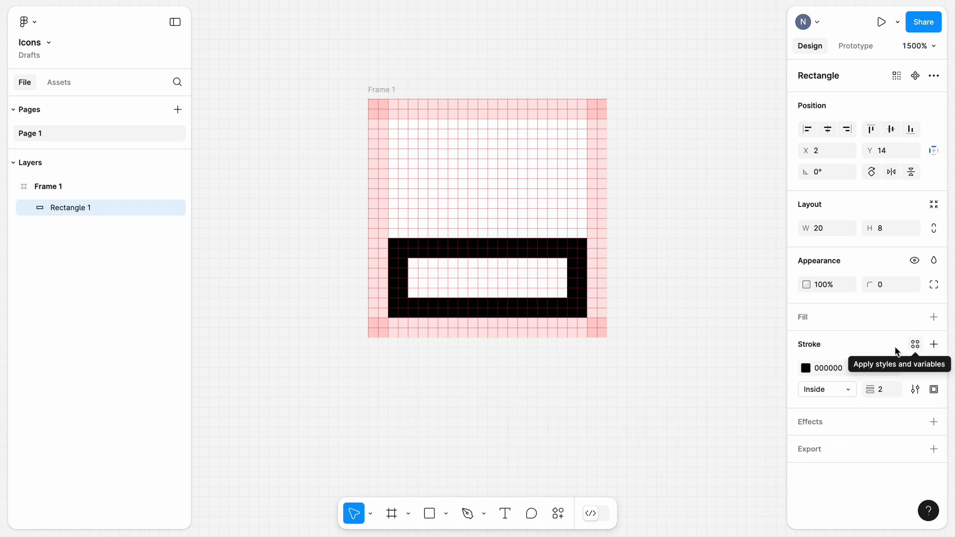
Draw a 10×10 circle centred horizontally above the rectangle.
{"action": "left_click", "coordinate": [446, 514]}
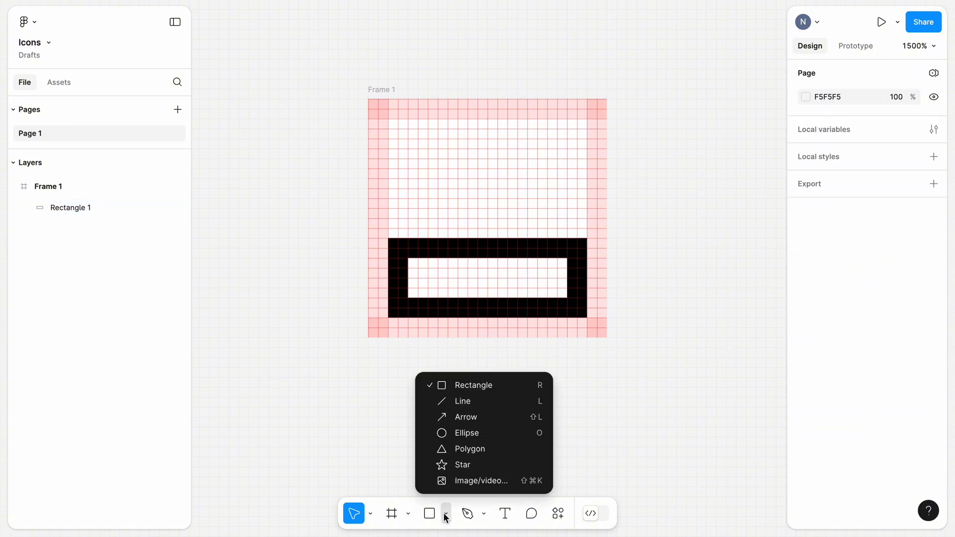
{"action": "left_click", "coordinate": [467, 433]}
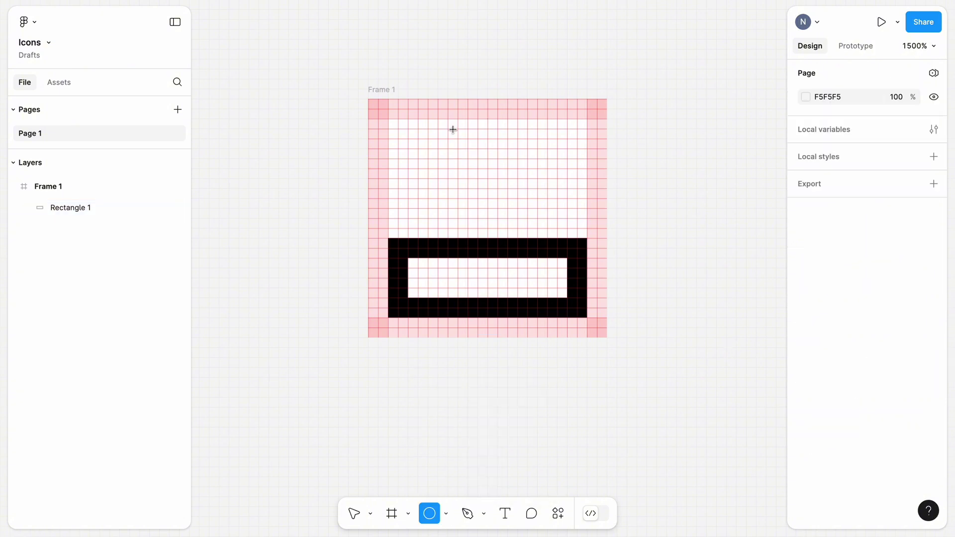
{"action": "left_click_drag", "start_coordinate": [445, 127], "coordinate": [540, 217]}
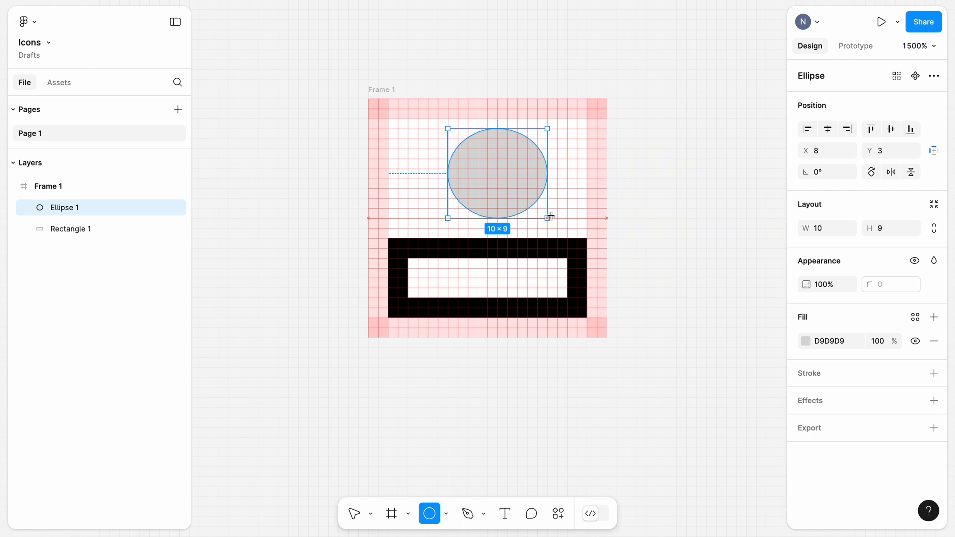
{"action": "left_click_drag", "start_coordinate": [548, 216], "coordinate": [536, 228]}
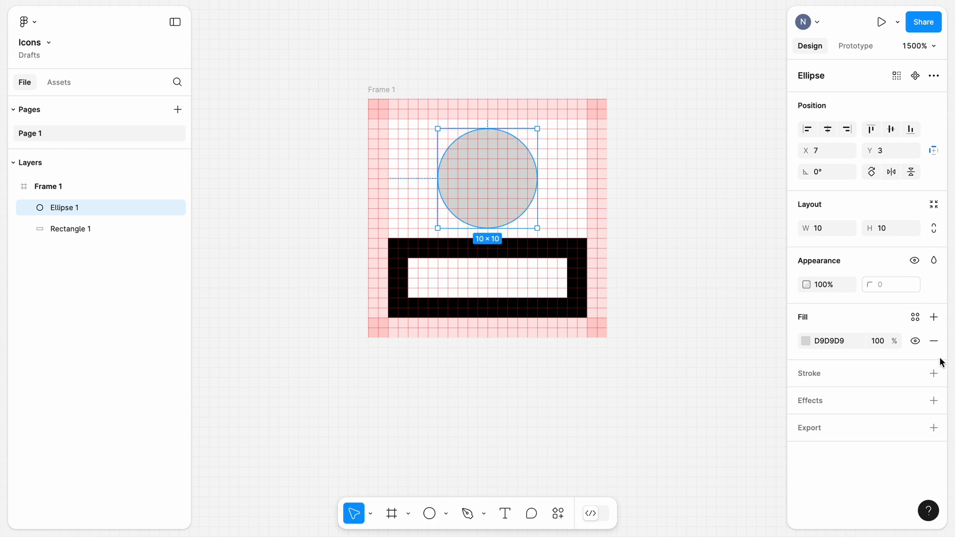
Remove the circle's fill and round the rectangle's corners to 2px.
{"action": "left_click", "coordinate": [933, 373]}
{"action": "type", "text": "2"}
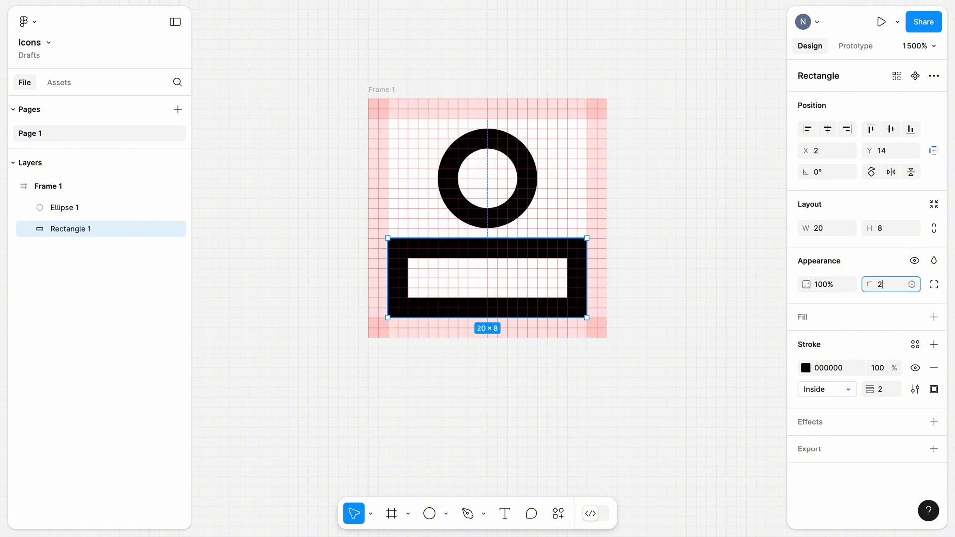
{"action": "left_click", "coordinate": [696, 302]}
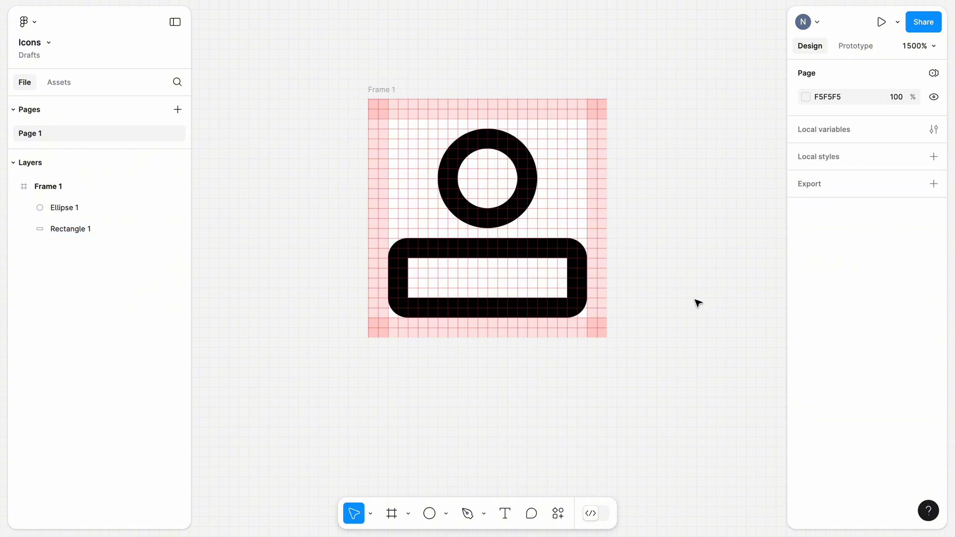
{"action": "left_click", "coordinate": [486, 178]}
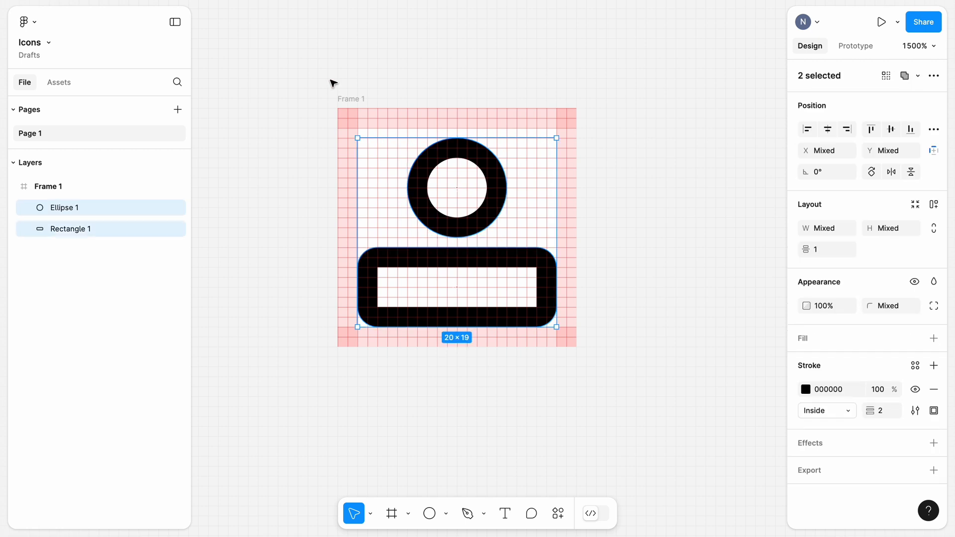
Duplicate the Profile frame and move the copy aside as the Menu frame.
{"action": "left_click", "coordinate": [350, 99]}
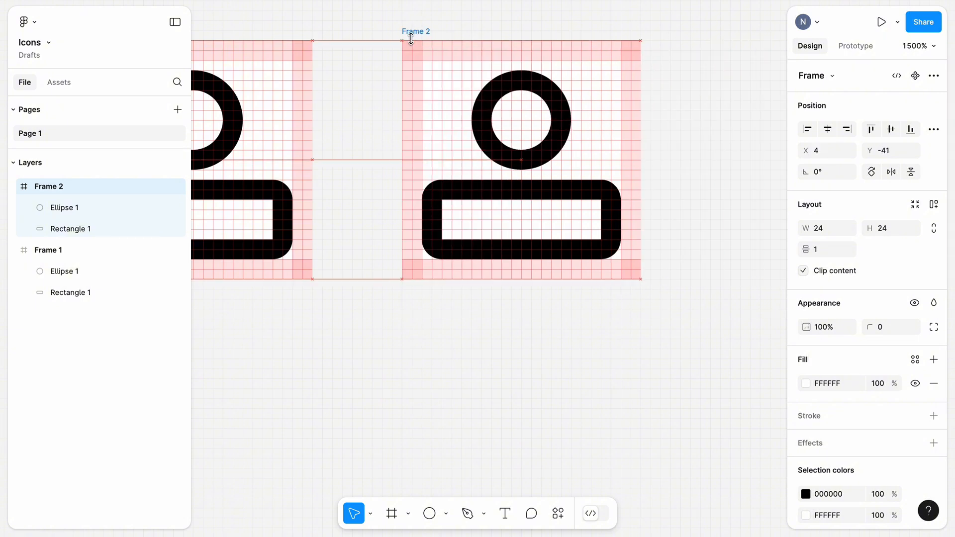
{"action": "left_click", "coordinate": [49, 250]}
{"action": "type", "text": "Profile"}
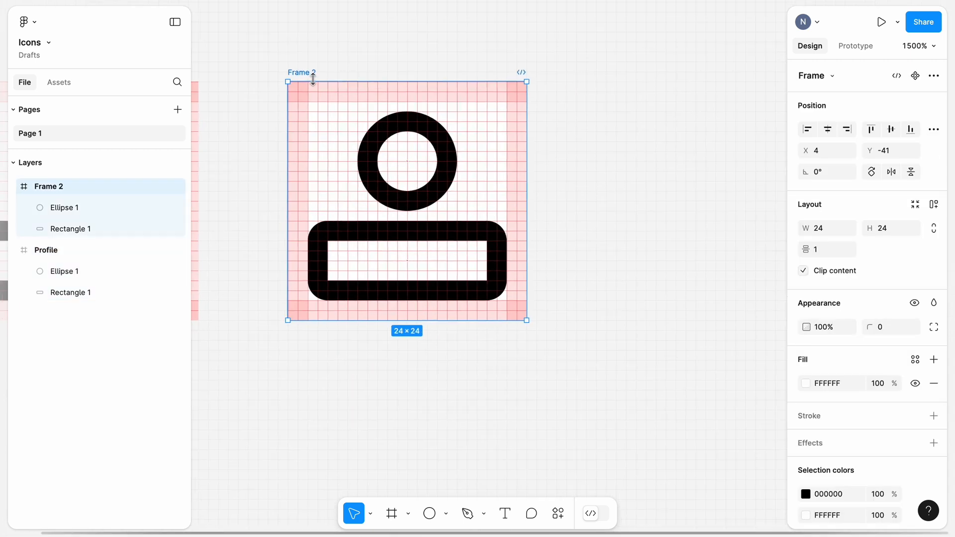
{"action": "left_click_drag", "start_coordinate": [312, 79], "coordinate": [415, 67]}
{"action": "type", "text": "Menu"}
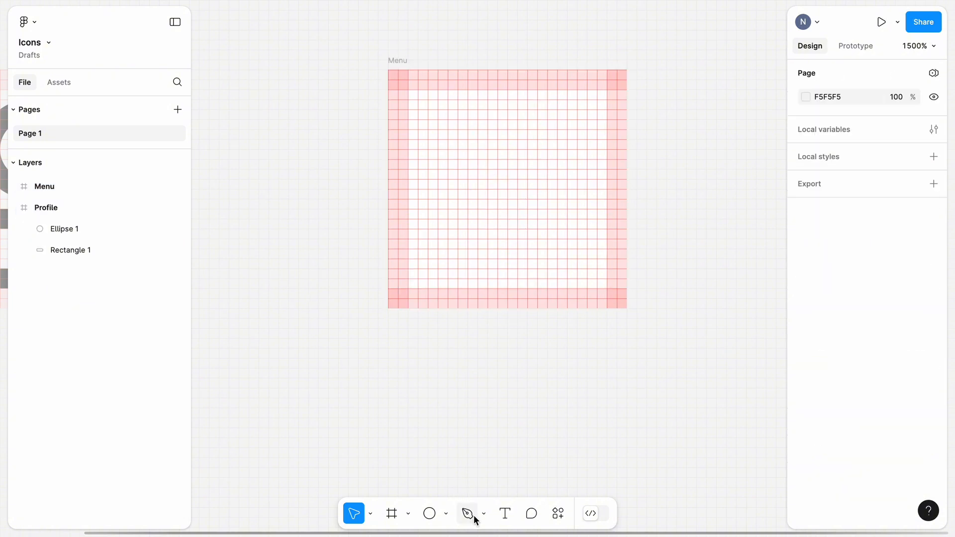
Select the Pen tool and keep Snap to pixel grid checked in the zoom menu.
{"action": "left_click", "coordinate": [468, 514]}
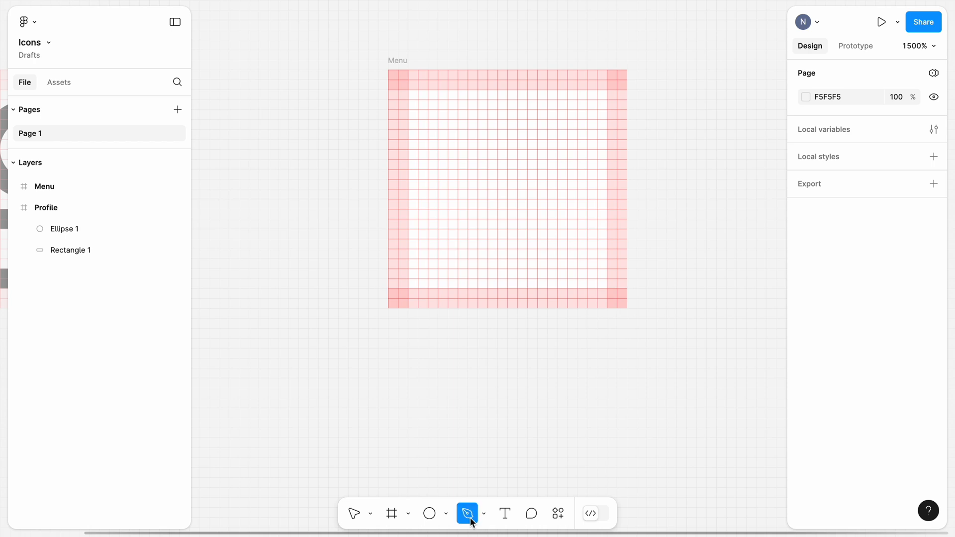
{"action": "mouse_move", "coordinate": [467, 514]}
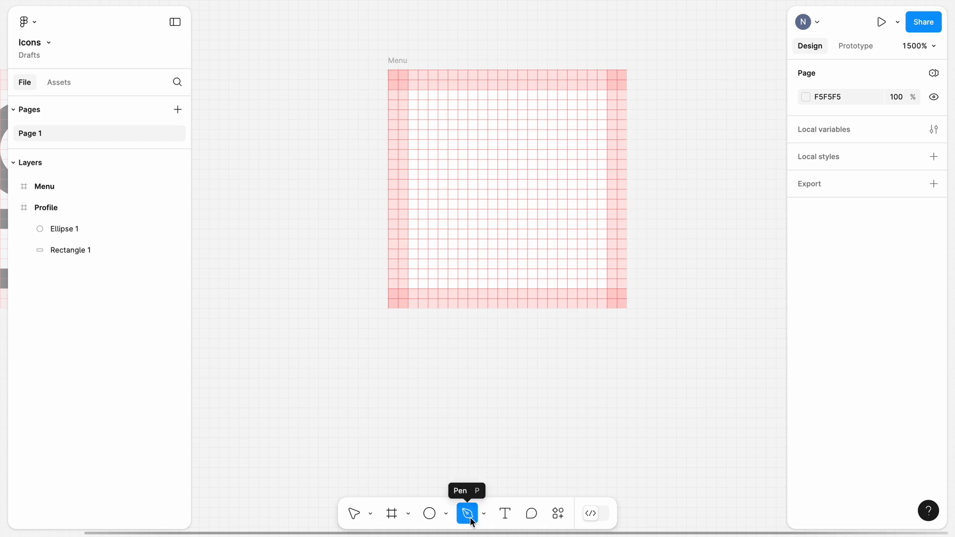
{"action": "left_click", "coordinate": [920, 45]}
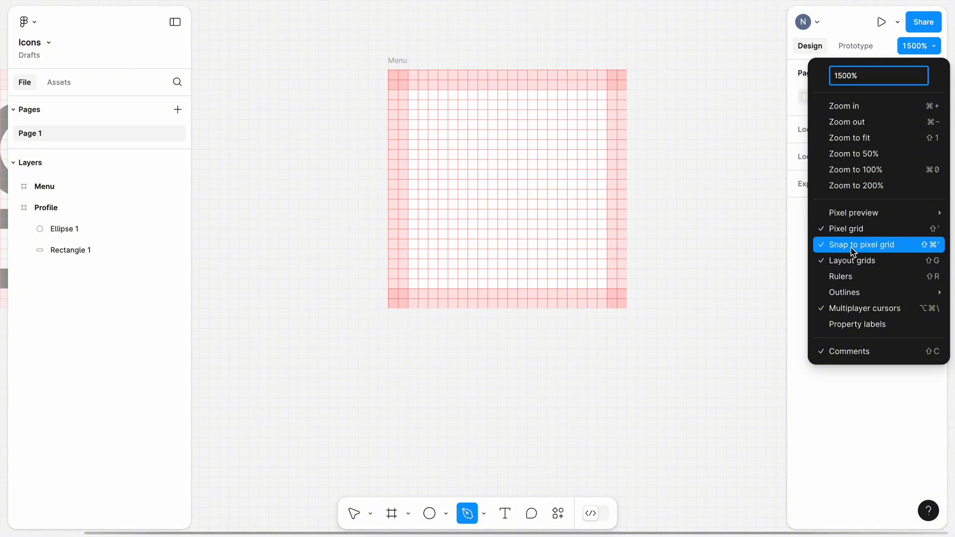
{"action": "left_click", "coordinate": [861, 245]}
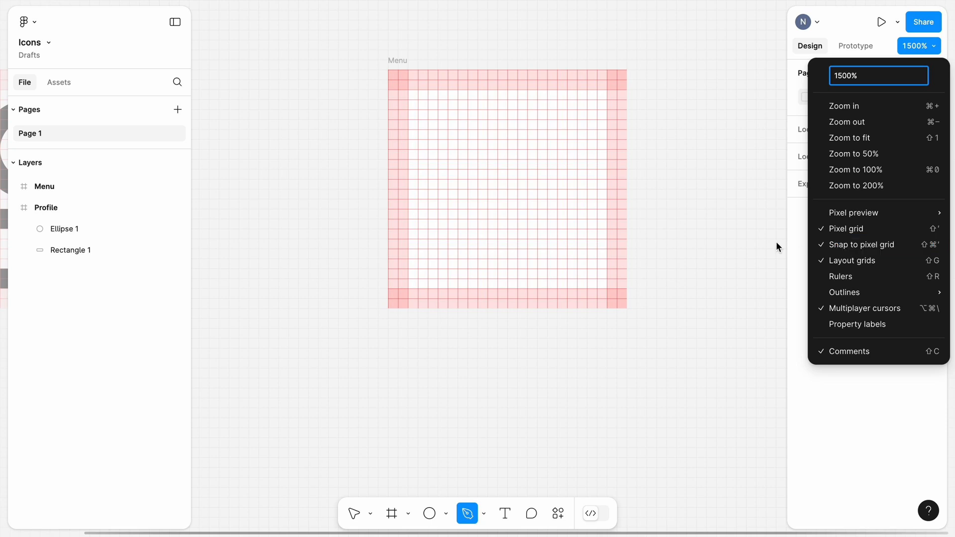
{"action": "left_click", "coordinate": [416, 104]}
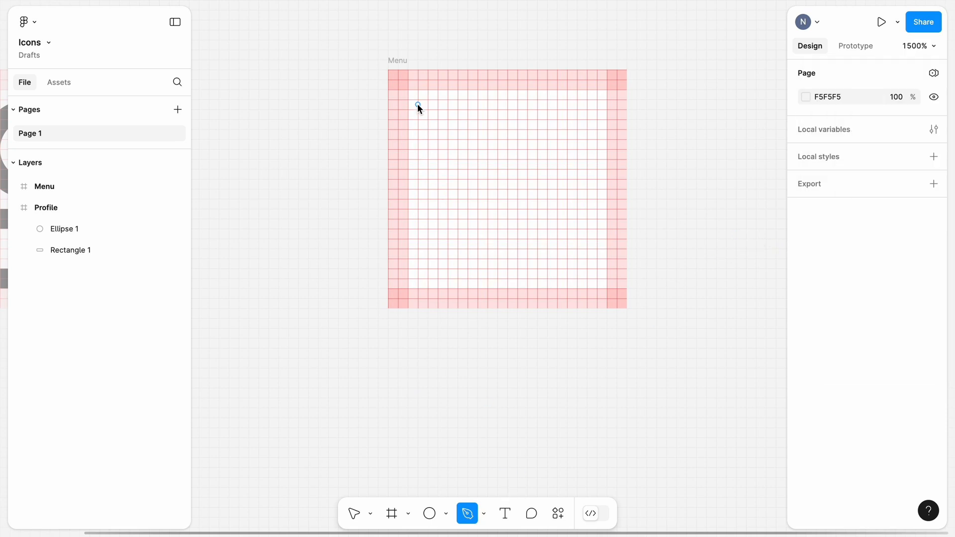
Draw and close an 18×18 square path from 3,3 to 21,21 in Menu.
{"action": "left_click_drag", "start_coordinate": [417, 100], "coordinate": [422, 258]}
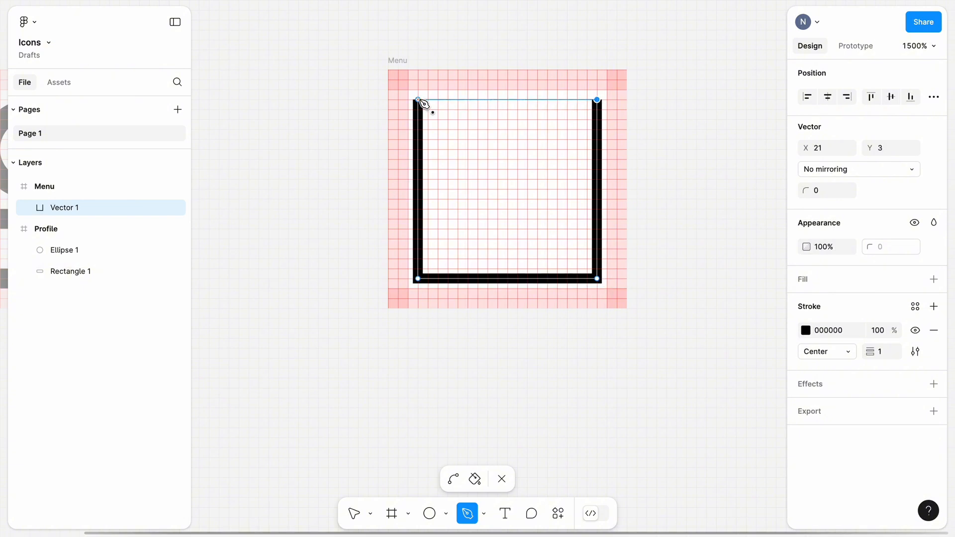
{"action": "left_click", "coordinate": [882, 352]}
{"action": "type", "text": "2"}
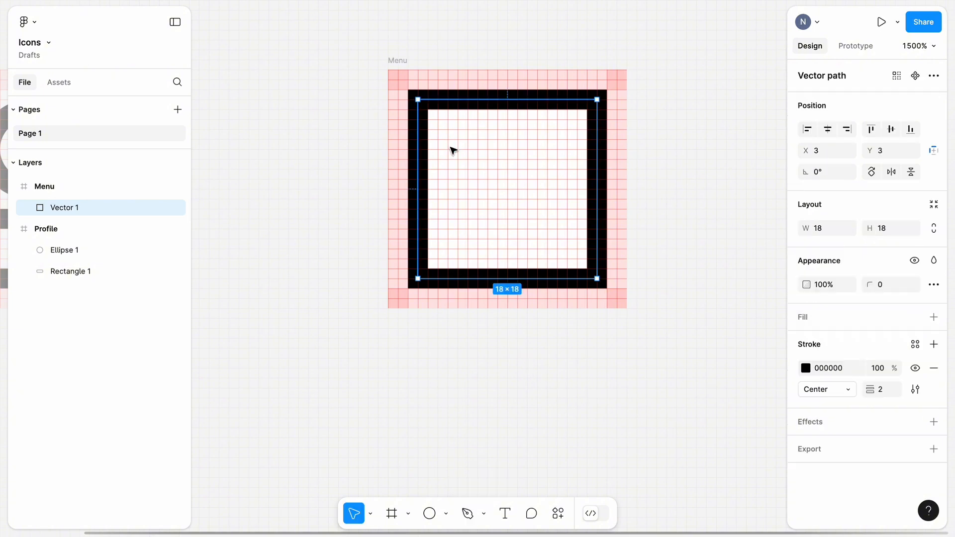
{"action": "left_click", "coordinate": [468, 513]}
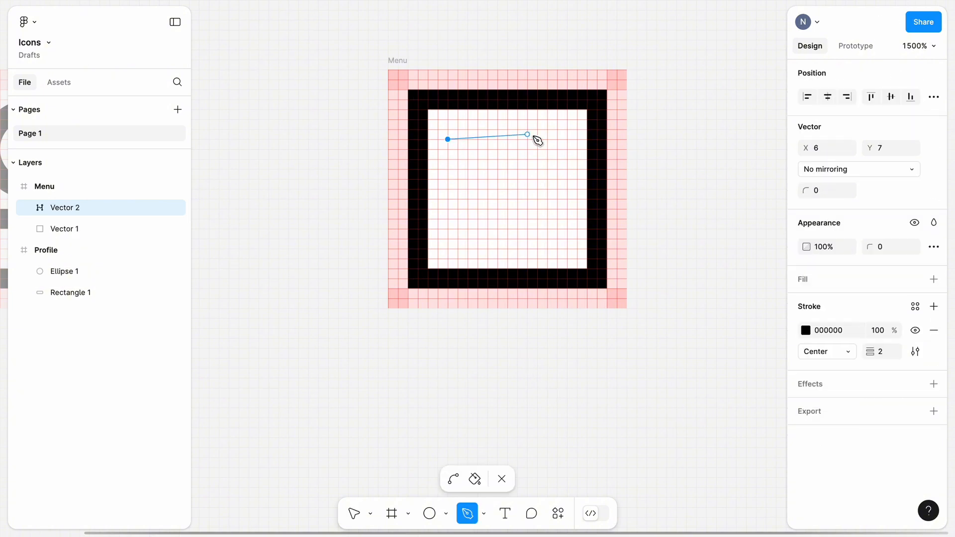
Draw the first 12px horizontal menu bar inside the square.
{"action": "left_click_drag", "start_coordinate": [528, 134], "coordinate": [567, 139]}
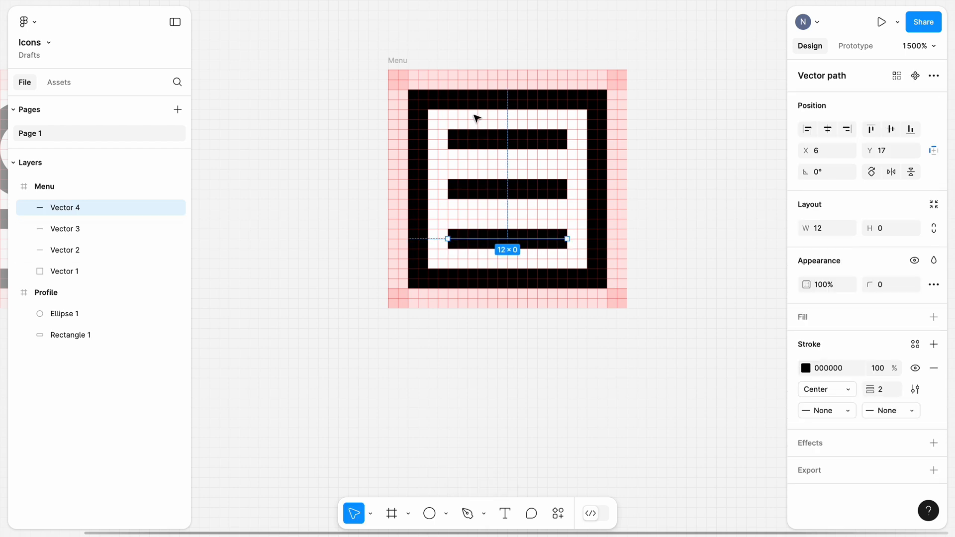
Give the Menu square a round stroke join and the three lines round start and end caps.
{"action": "left_click", "coordinate": [65, 271]}
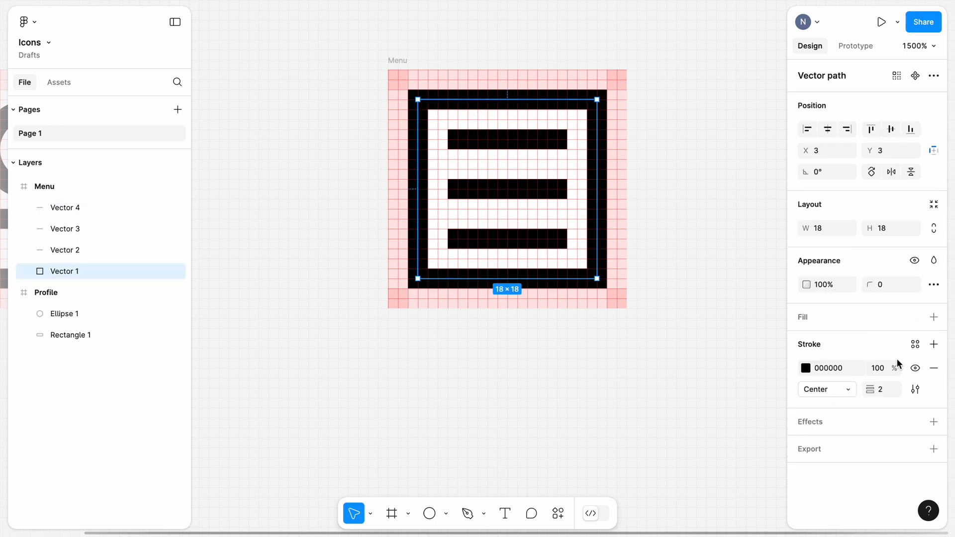
{"action": "left_click", "coordinate": [915, 389]}
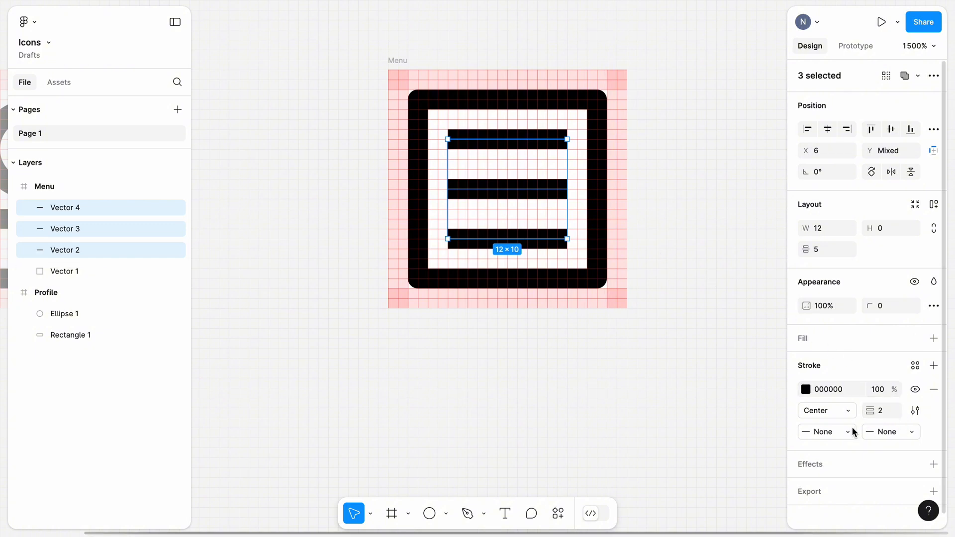
{"action": "left_click", "coordinate": [827, 432]}
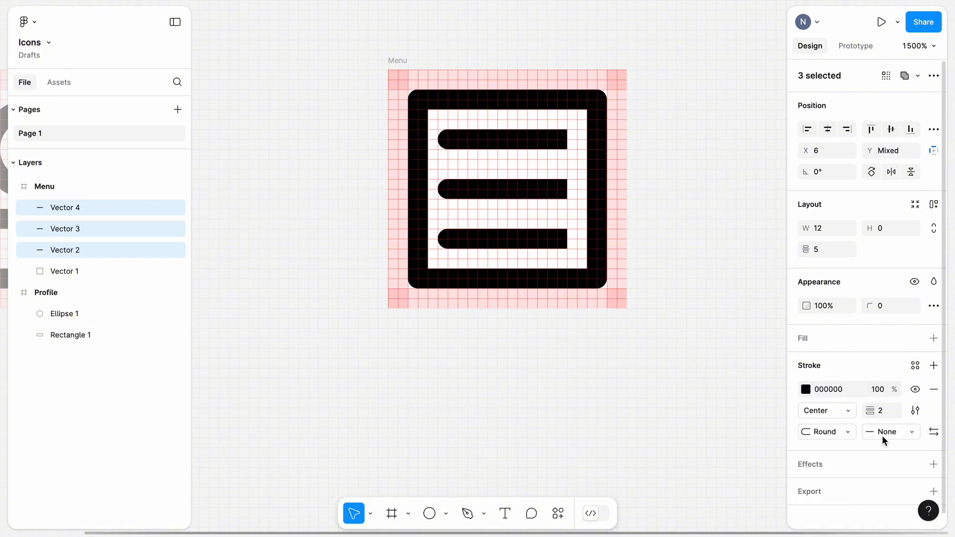
{"action": "left_click", "coordinate": [891, 432]}
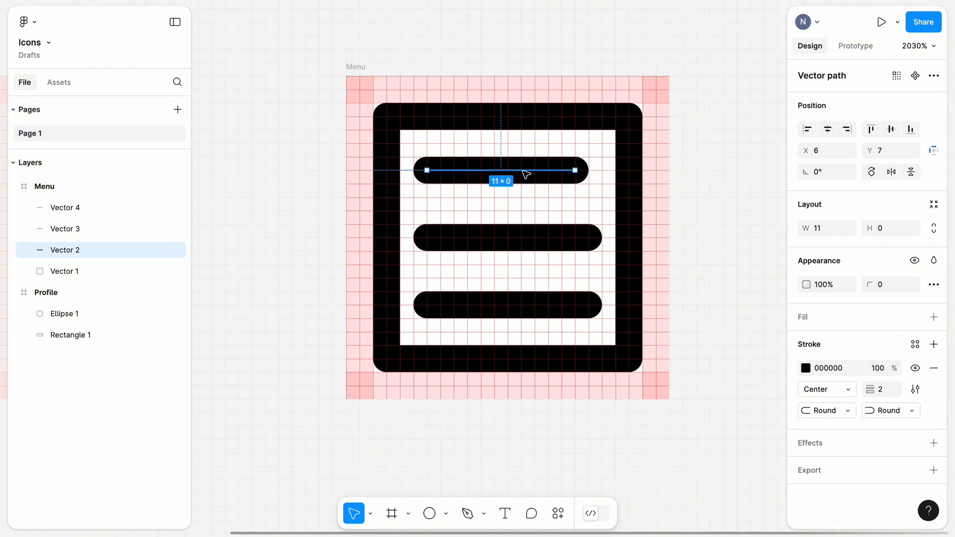
Shorten the menu lines to 10px centred at X 7, then deselect them.
{"action": "left_click_drag", "start_coordinate": [426, 171], "coordinate": [438, 170]}
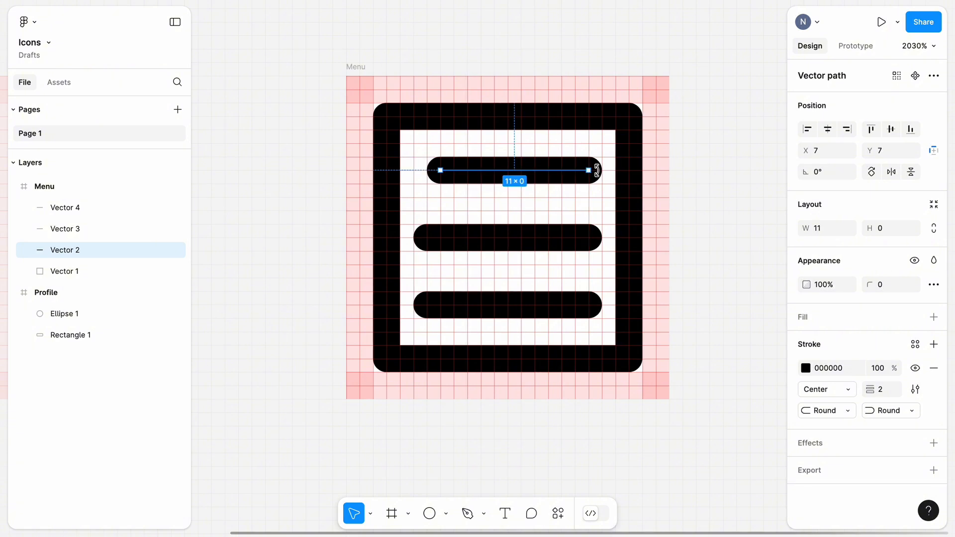
{"action": "left_click_drag", "start_coordinate": [594, 171], "coordinate": [581, 171]}
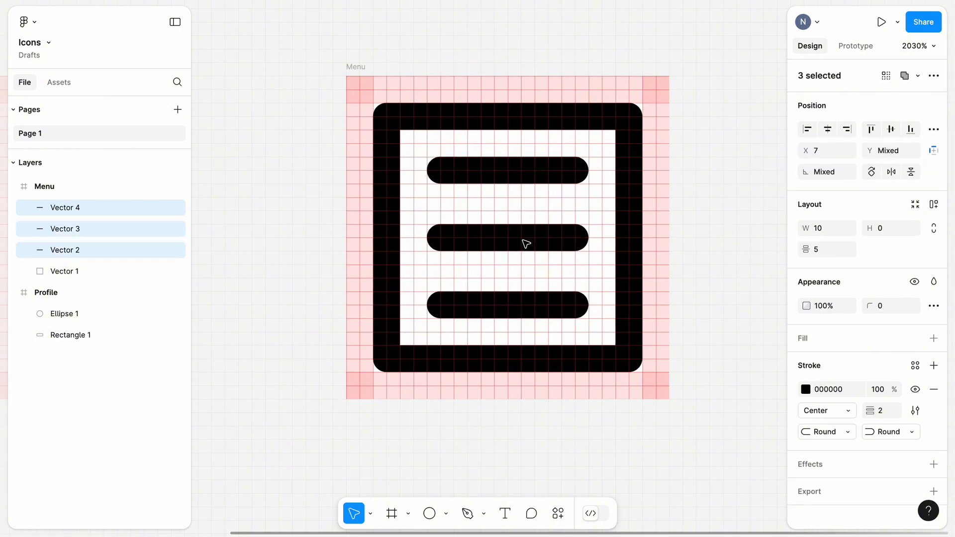
{"action": "left_click", "coordinate": [287, 190]}
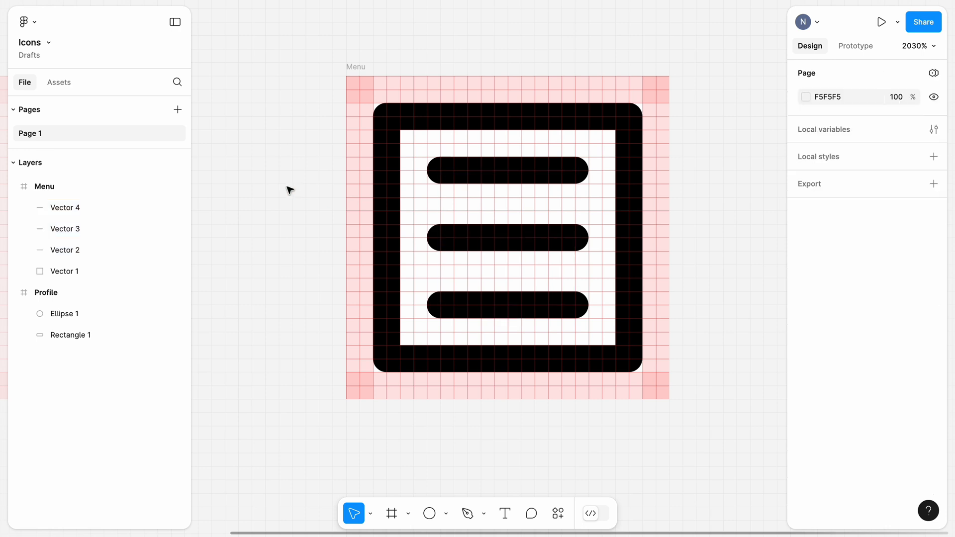
{"action": "scroll", "scroll_direction": "down", "scroll_amount": 3}
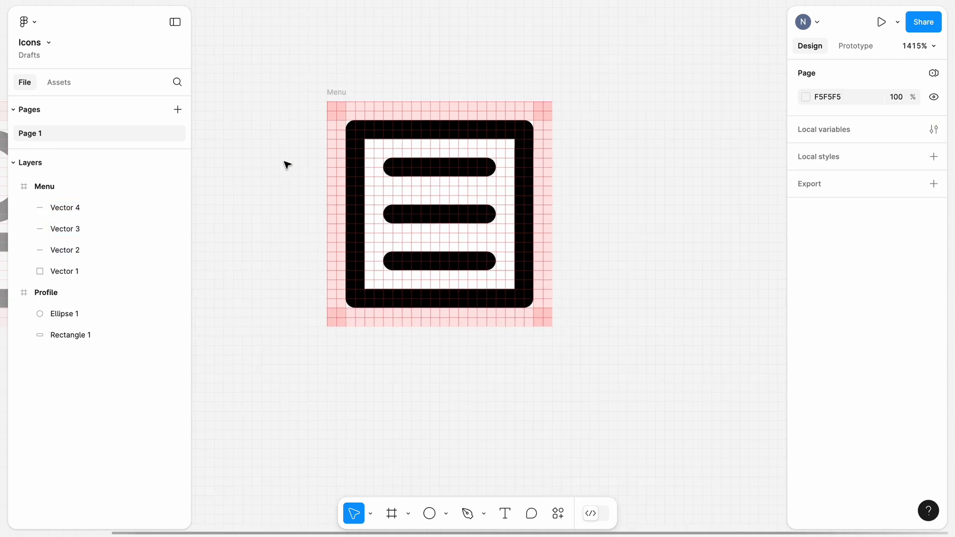
Duplicate the Menu frame and rename the copy 'Mail'.
{"action": "left_click", "coordinate": [335, 92]}
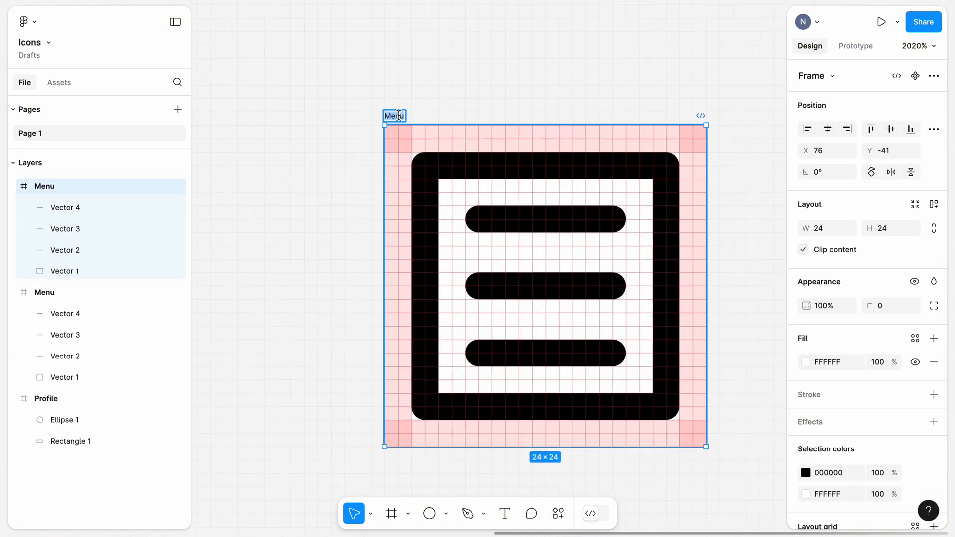
{"action": "type", "text": "Mail"}
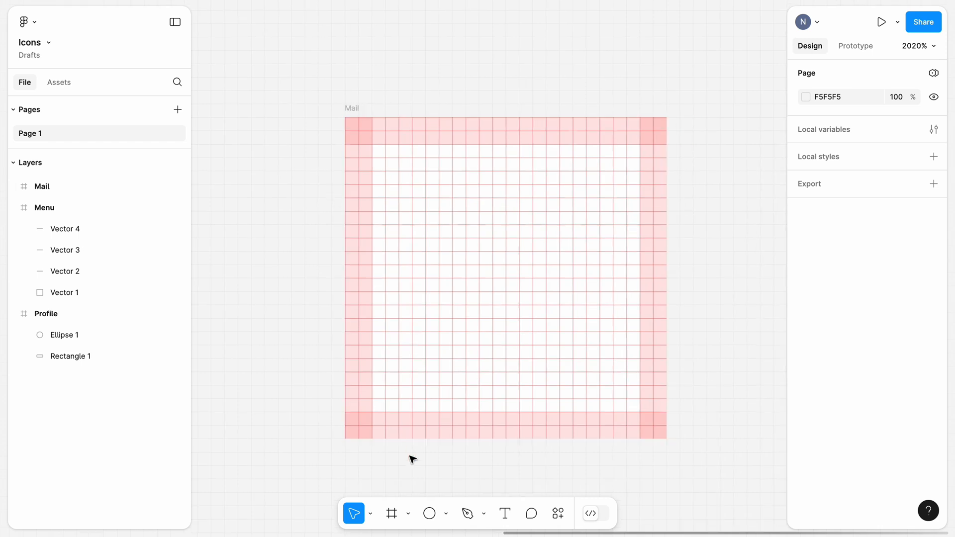
{"action": "left_click", "coordinate": [429, 514]}
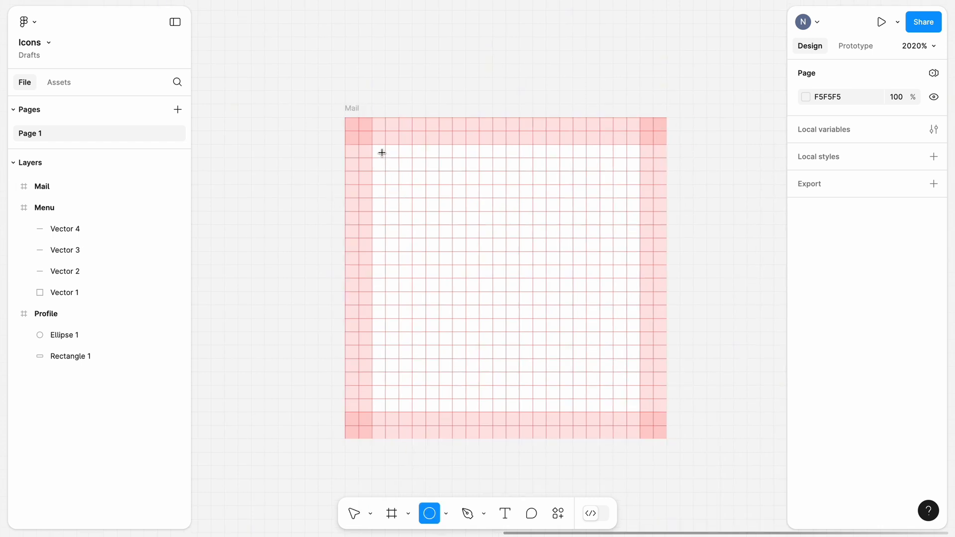
Draw a 20×20 circle in the Mail frame with a thin red FF3838 0.25 stroke and no fill.
{"action": "left_click_drag", "start_coordinate": [386, 157], "coordinate": [652, 412]}
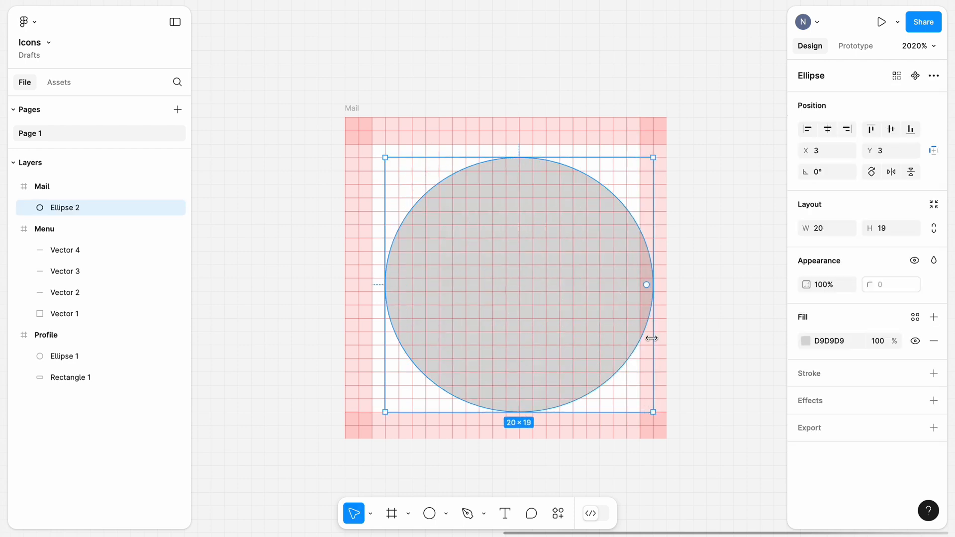
{"action": "left_click_drag", "start_coordinate": [647, 285], "coordinate": [640, 273]}
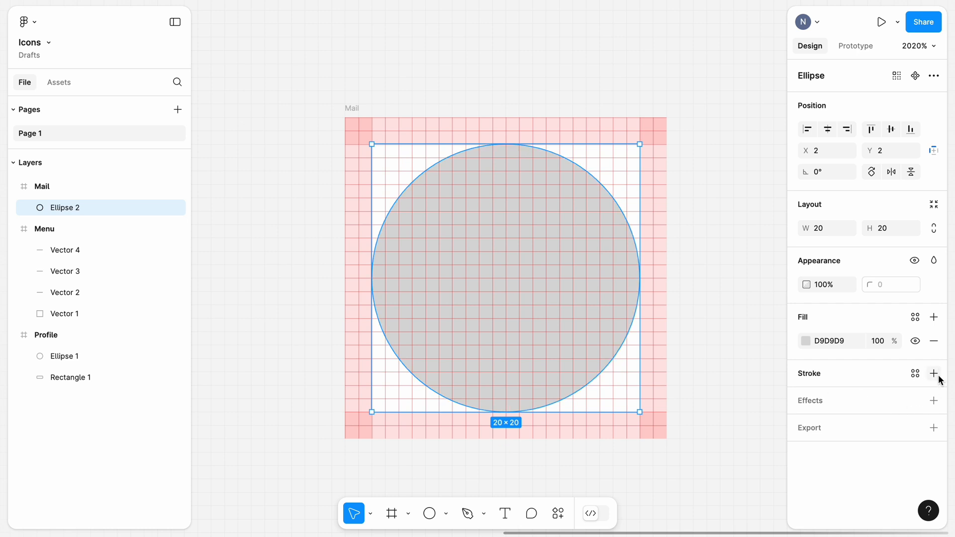
{"action": "left_click", "coordinate": [934, 374]}
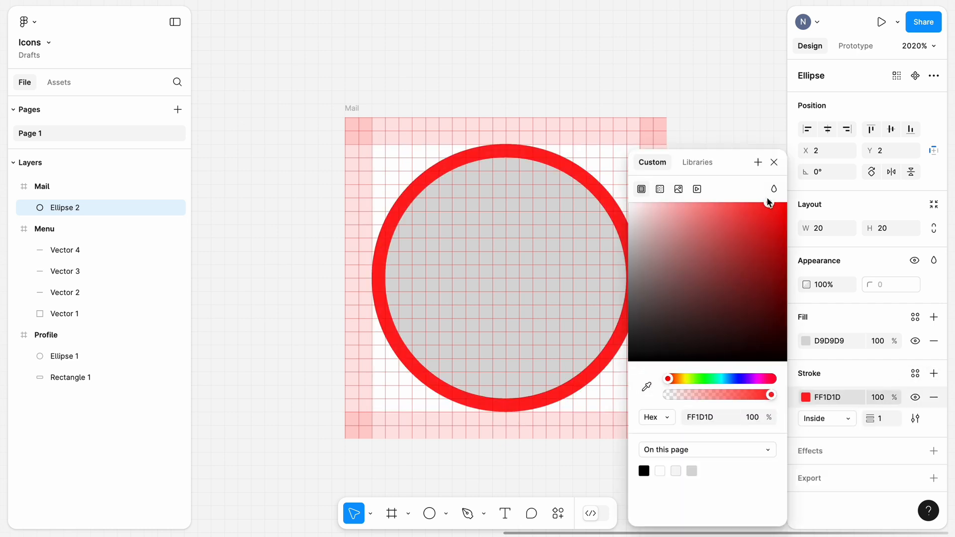
{"action": "left_click_drag", "start_coordinate": [770, 204], "coordinate": [752, 202]}
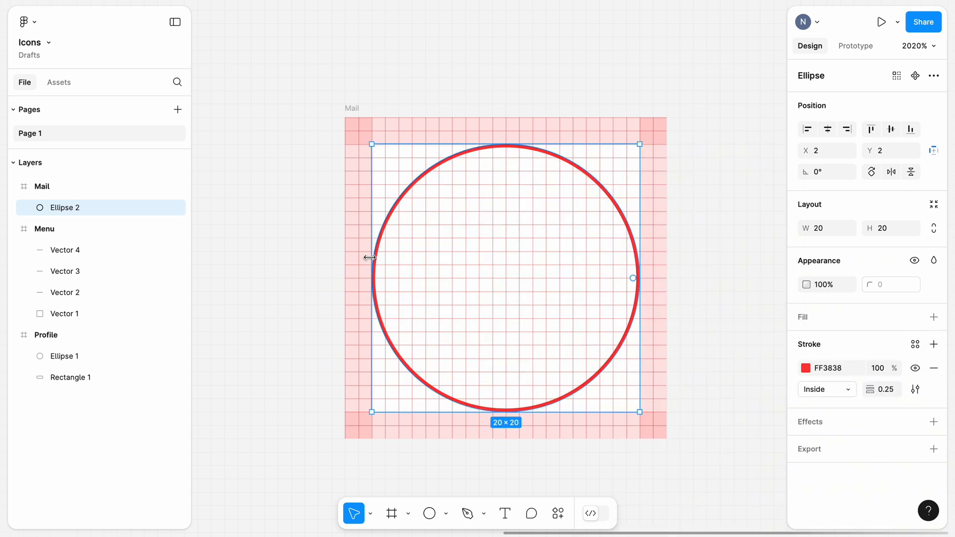
{"action": "left_click", "coordinate": [445, 514]}
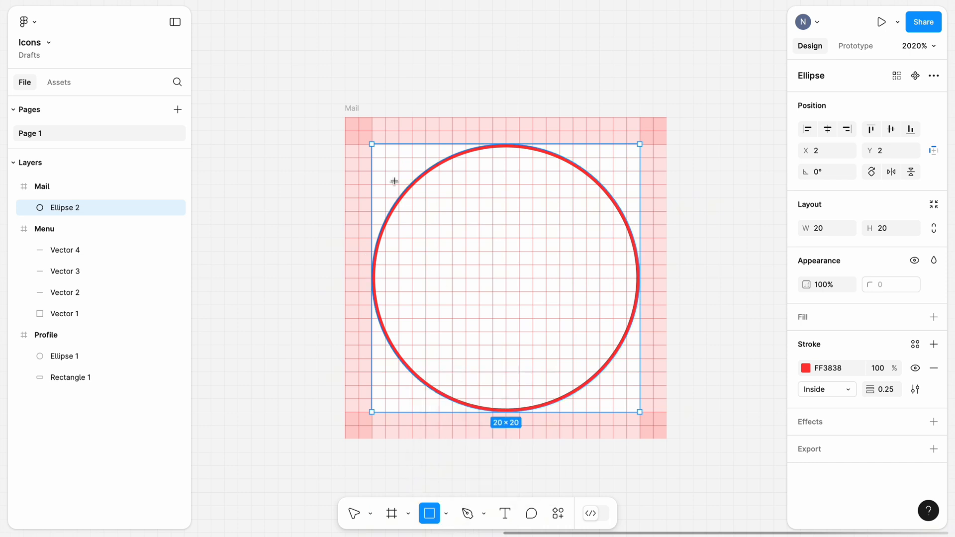
Add unfilled red-outlined rectangles of 18×18, 16×18 and 18×16 over the circle.
{"action": "left_click_drag", "start_coordinate": [385, 157], "coordinate": [627, 397]}
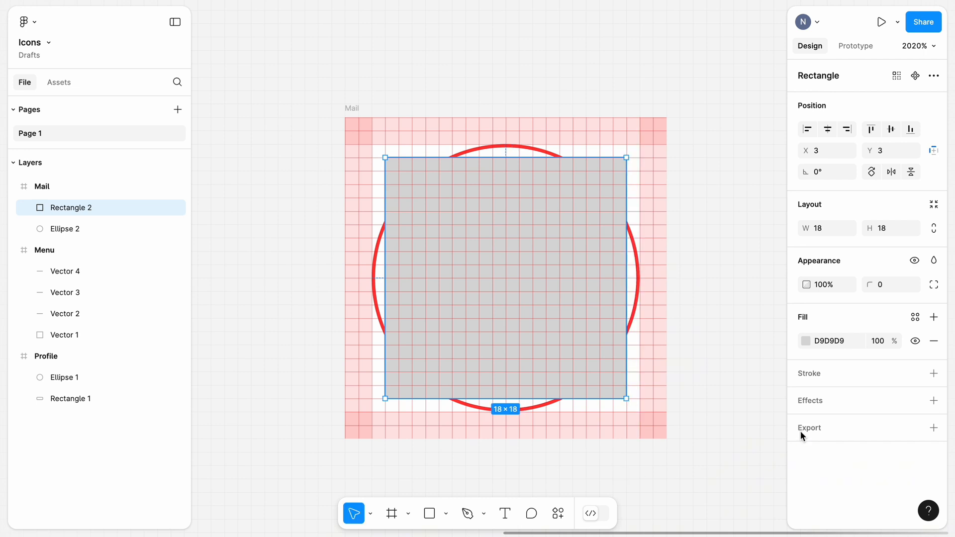
{"action": "left_click", "coordinate": [933, 373]}
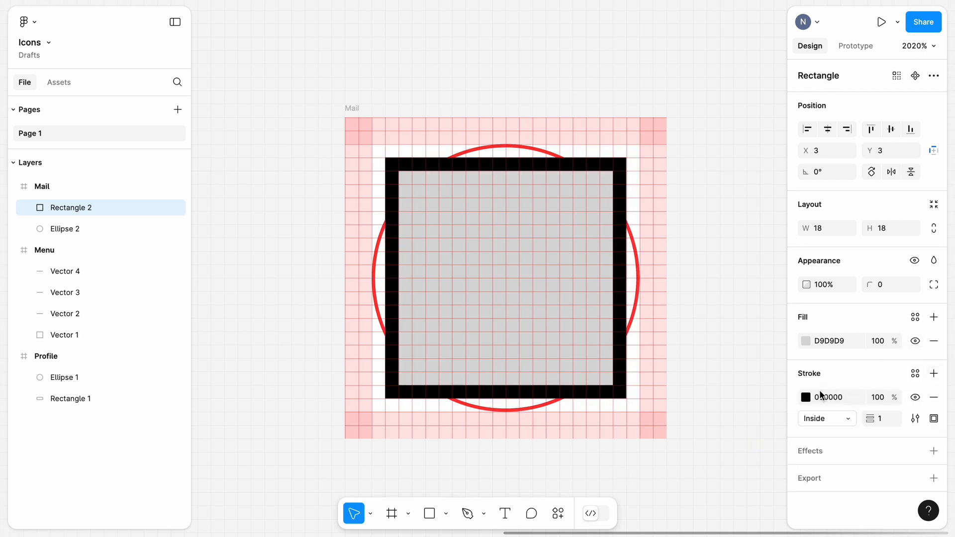
{"action": "left_click", "coordinate": [806, 397]}
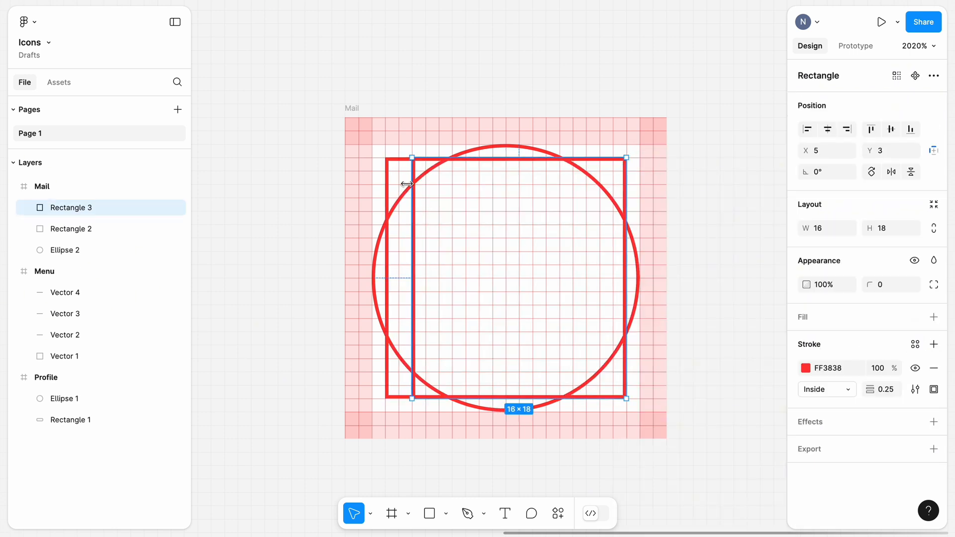
{"action": "left_click_drag", "start_coordinate": [627, 197], "coordinate": [606, 197]}
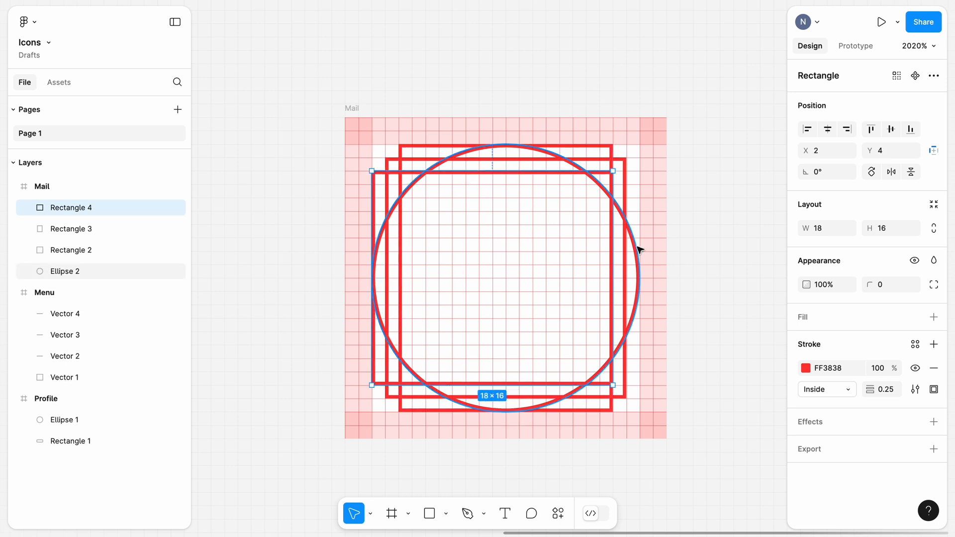
{"action": "left_click_drag", "start_coordinate": [635, 165], "coordinate": [639, 172]}
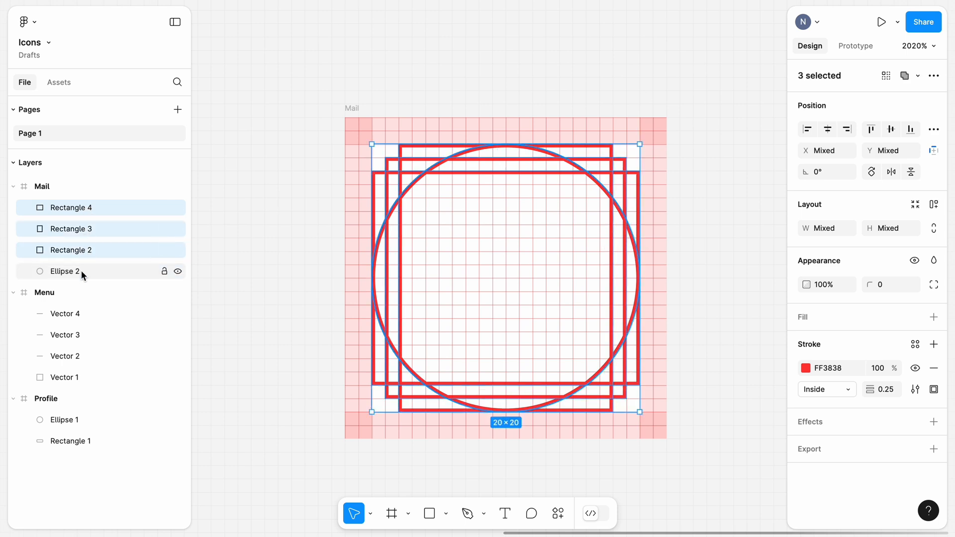
Group the circle and three rectangles into a layer named 'Key shapes'.
{"action": "right_click", "coordinate": [65, 271]}
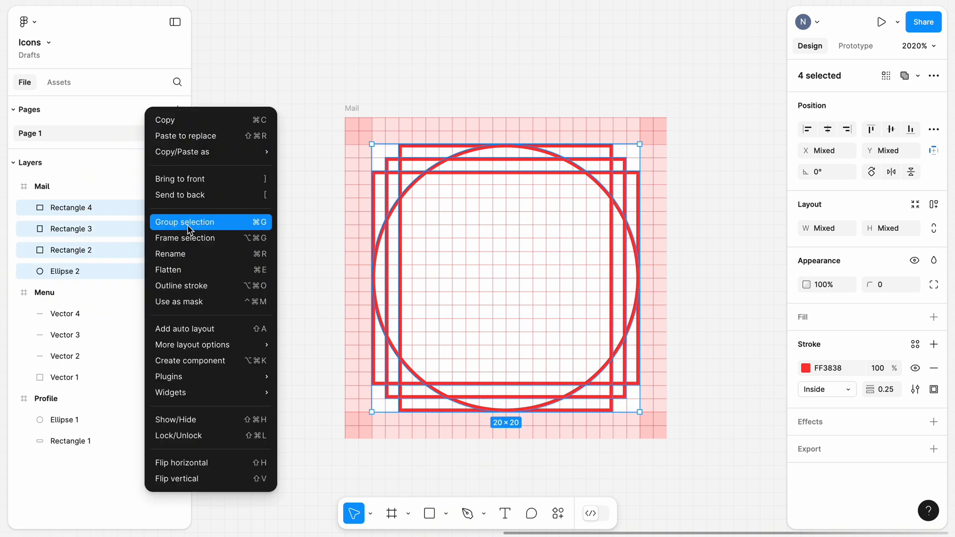
{"action": "left_click", "coordinate": [185, 222]}
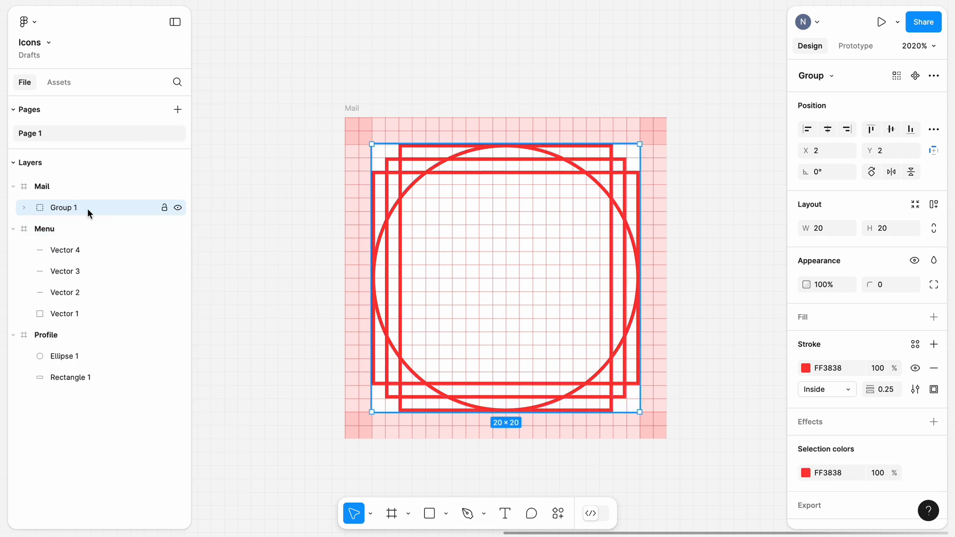
{"action": "type", "text": "Key shapes"}
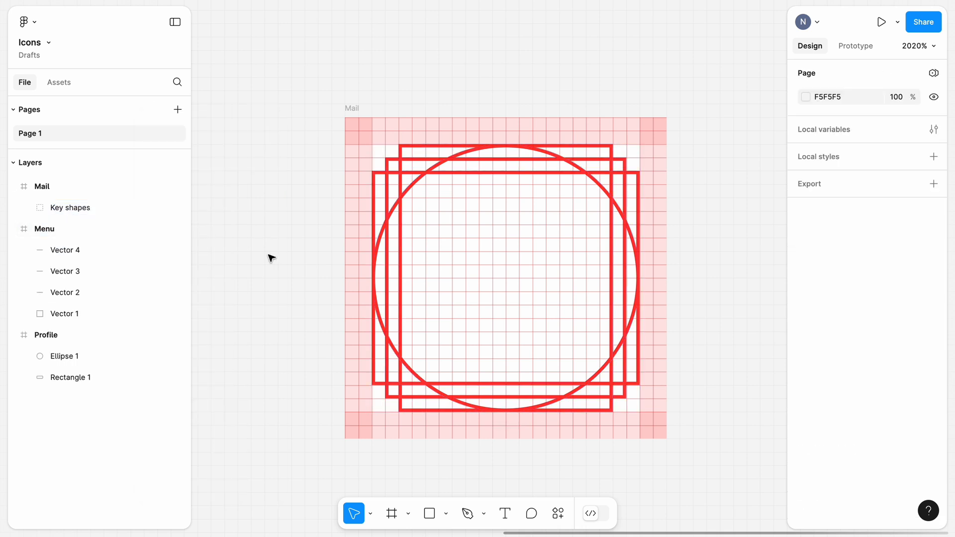
{"action": "left_click", "coordinate": [467, 513]}
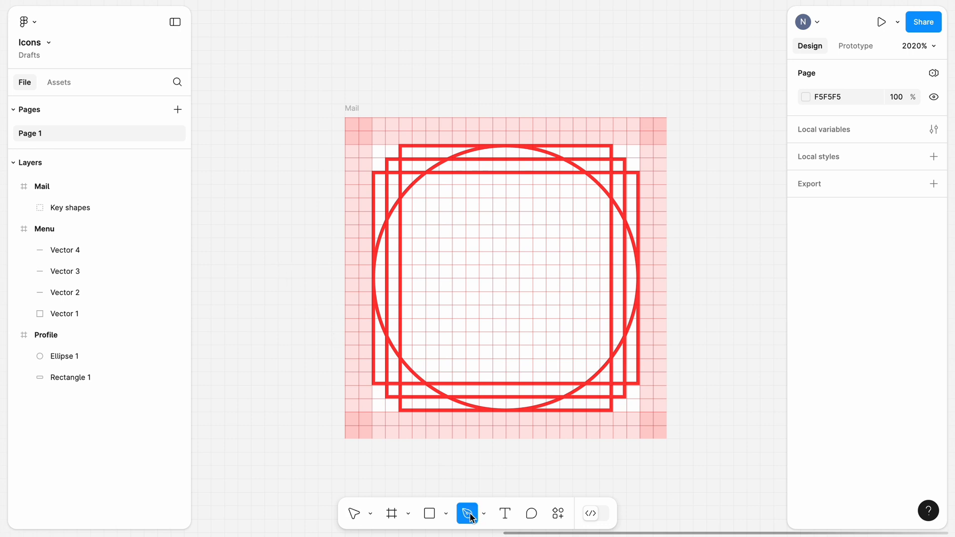
{"action": "mouse_move", "coordinate": [386, 186]}
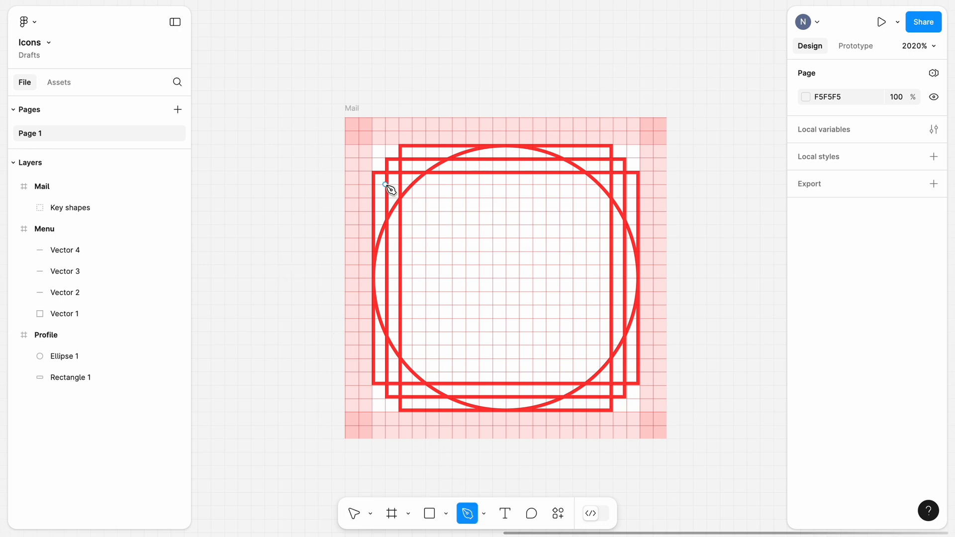
Draw an 18×14 closed envelope body path with a 2px black stroke.
{"action": "left_click_drag", "start_coordinate": [384, 185], "coordinate": [385, 372]}
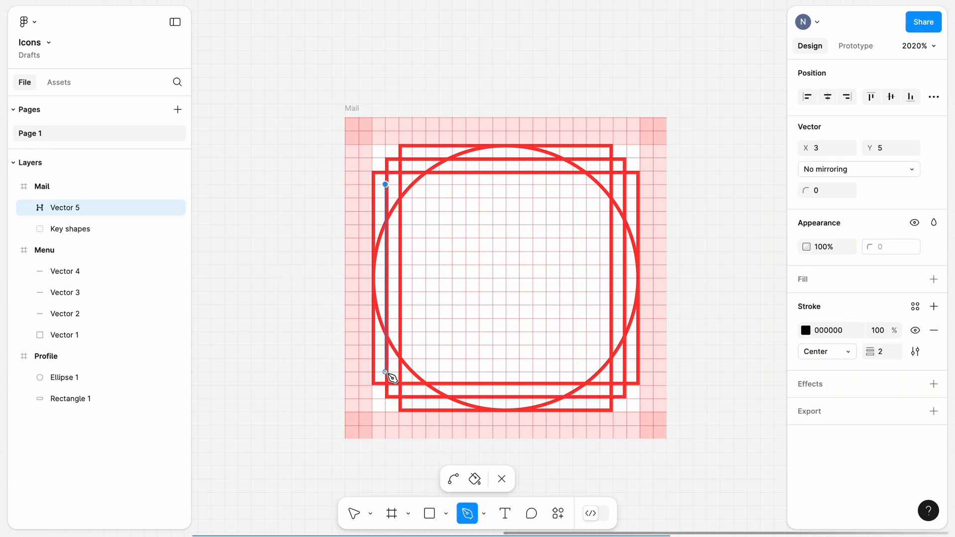
{"action": "left_click_drag", "start_coordinate": [385, 184], "coordinate": [627, 372]}
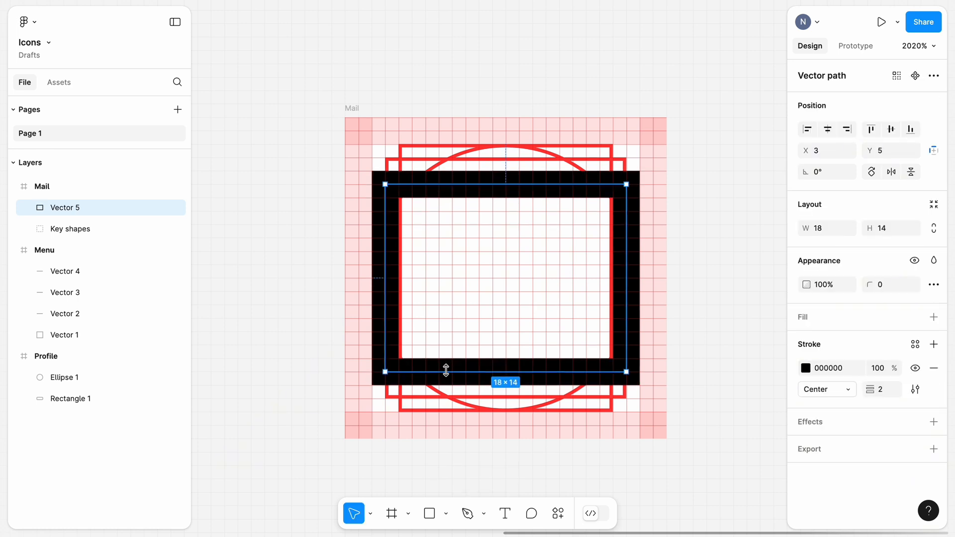
{"action": "left_click_drag", "start_coordinate": [626, 276], "coordinate": [615, 283]}
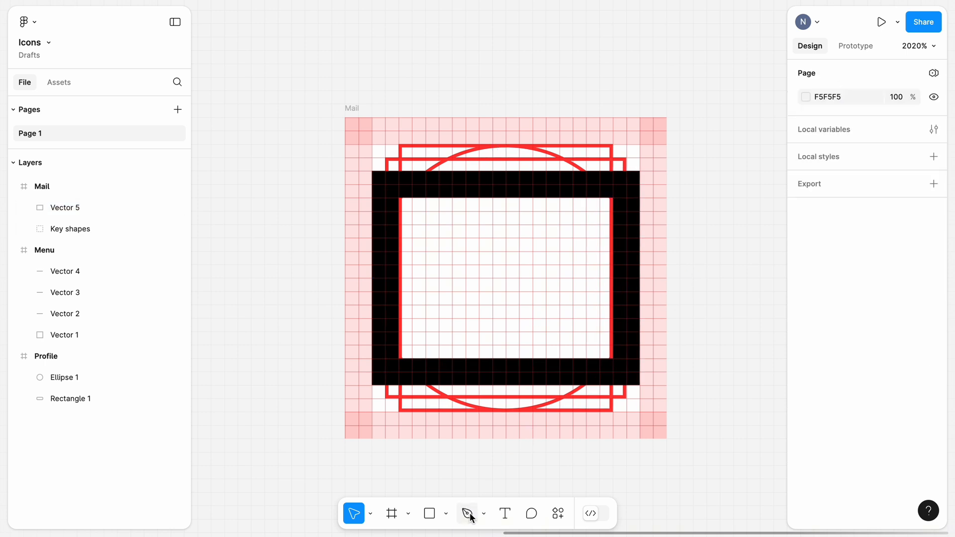
Draw a V-shaped flap path, height 8, with round caps and corner radius 1.
{"action": "left_click", "coordinate": [467, 514]}
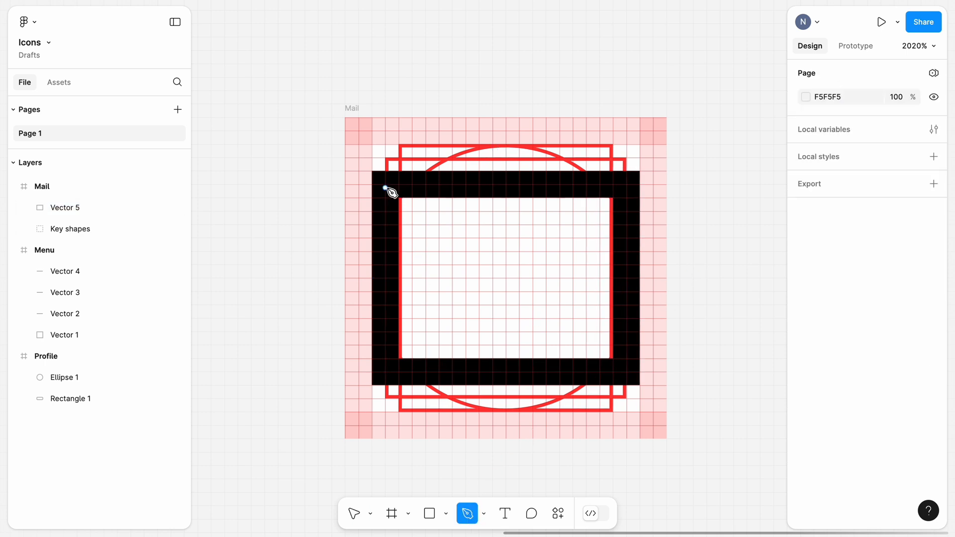
{"action": "left_click_drag", "start_coordinate": [385, 188], "coordinate": [508, 283]}
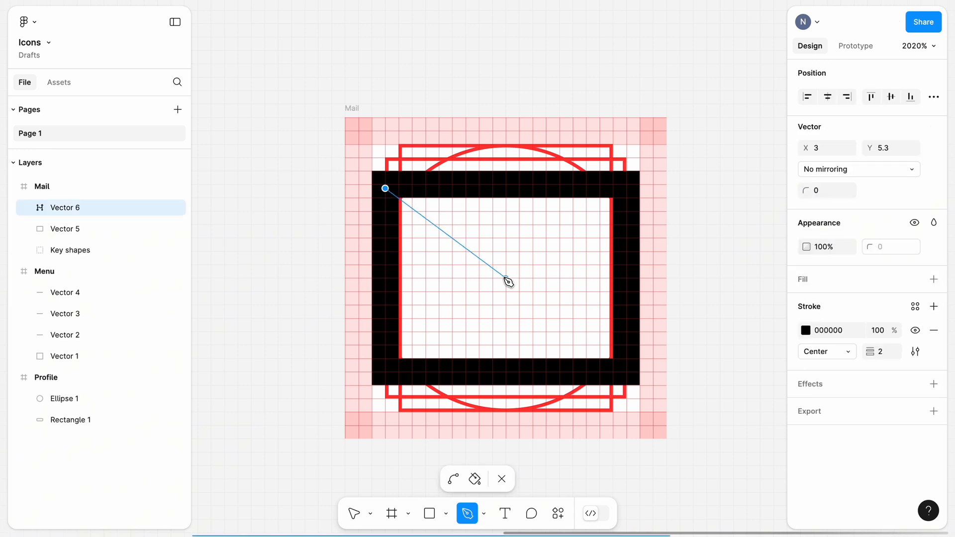
{"action": "left_click", "coordinate": [619, 192]}
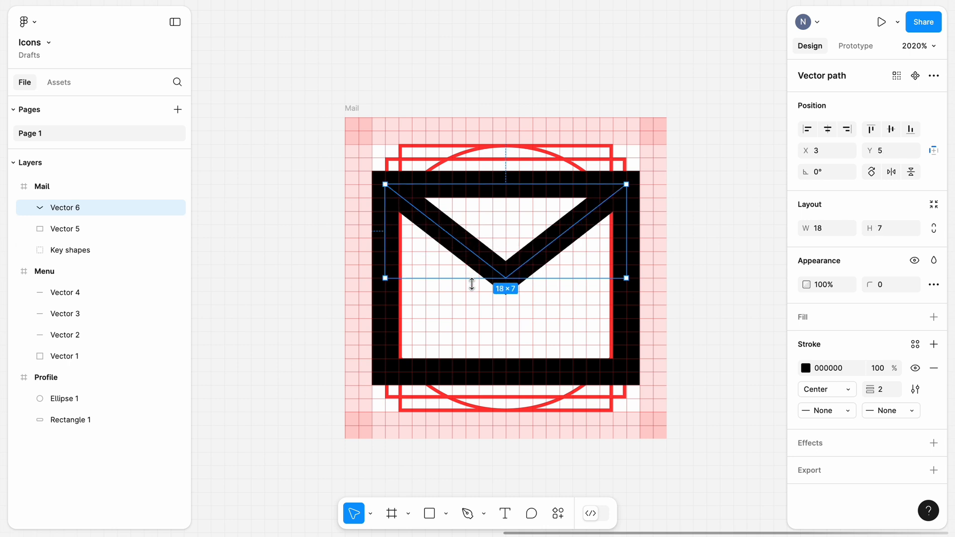
{"action": "left_click_drag", "start_coordinate": [505, 280], "coordinate": [505, 293]}
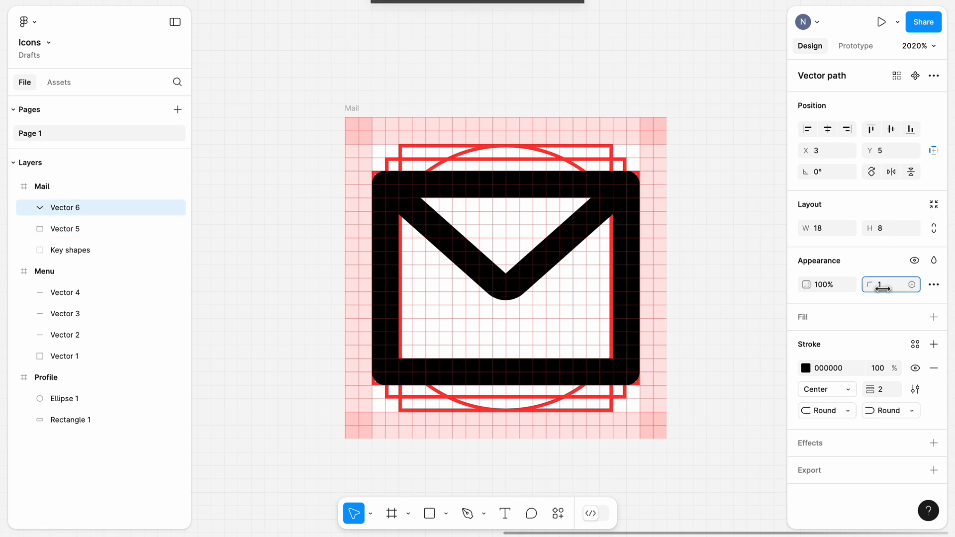
{"action": "left_click", "coordinate": [691, 285]}
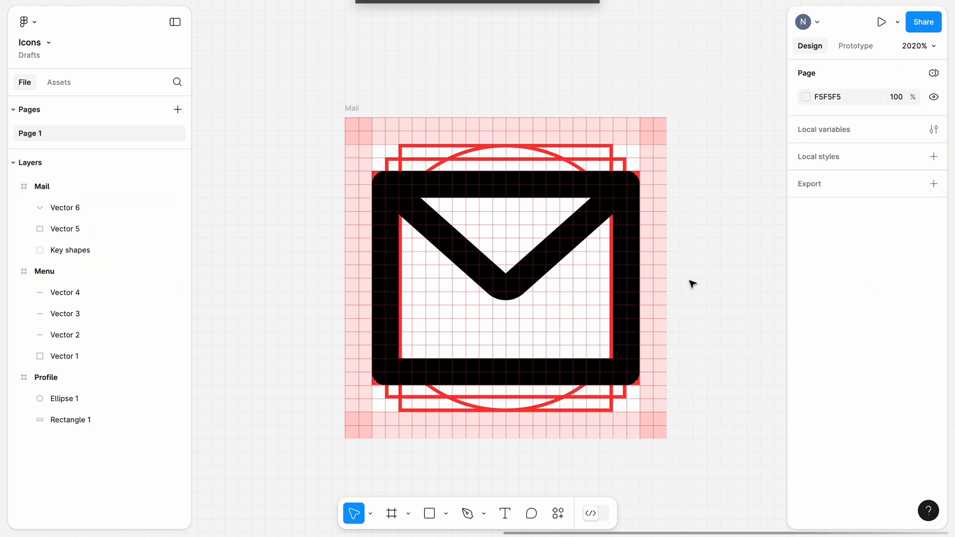
{"action": "mouse_move", "coordinate": [512, 168]}
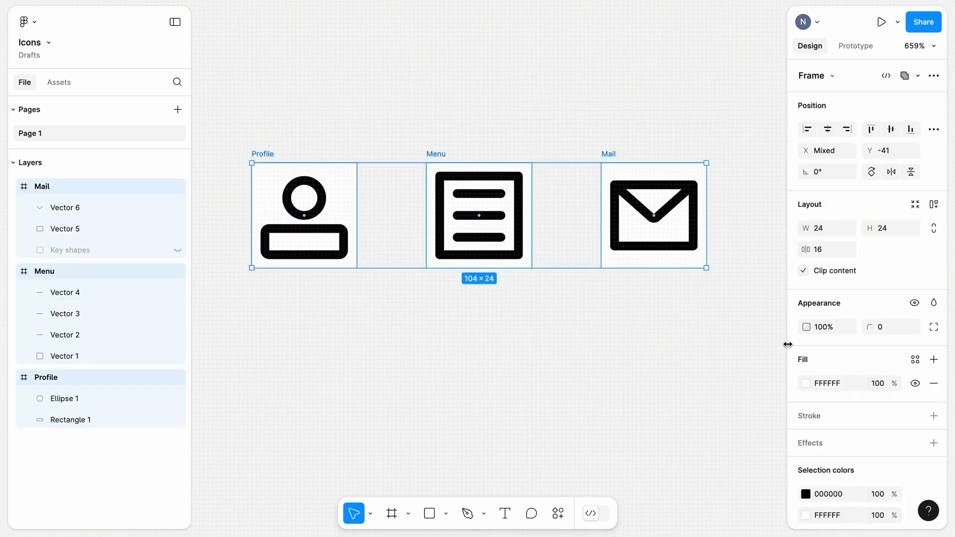
Add a 1x SVG export setting to the Profile, Menu and Mail frames.
{"action": "scroll", "scroll_direction": "down", "scroll_amount": 3}
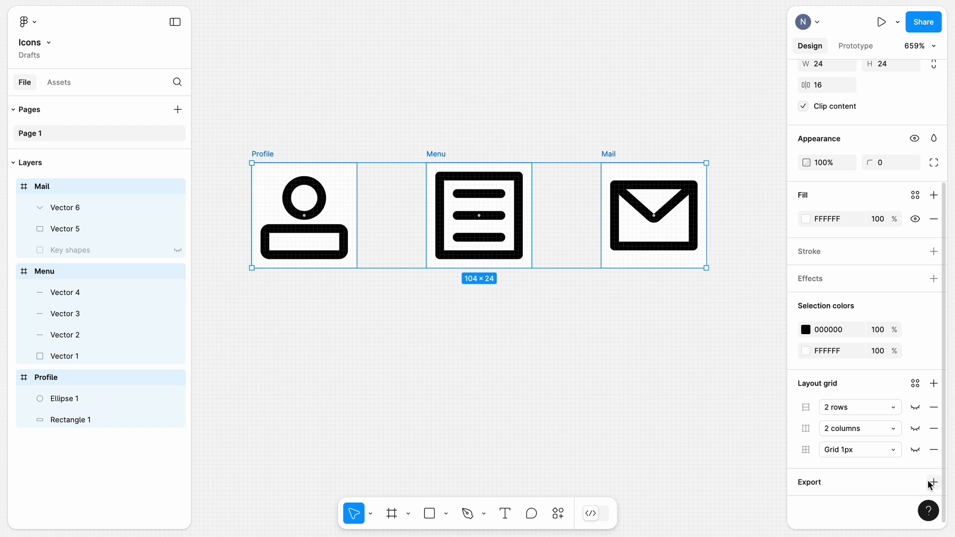
{"action": "left_click", "coordinate": [934, 482]}
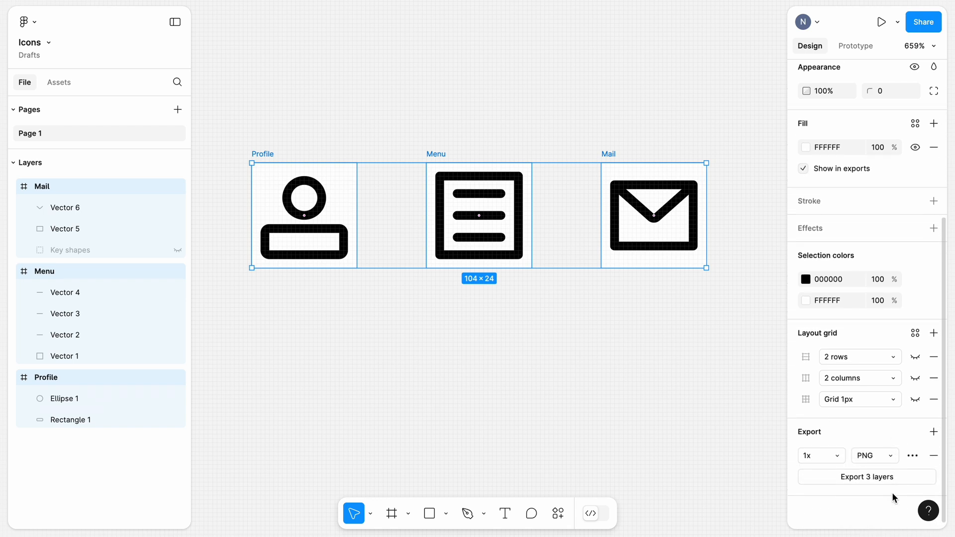
{"action": "left_click", "coordinate": [875, 456]}
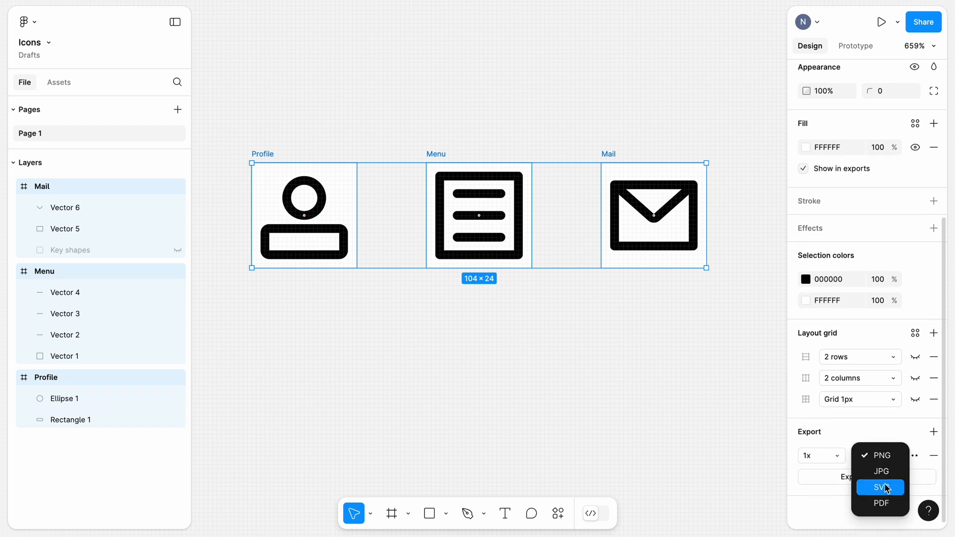
{"action": "left_click", "coordinate": [880, 487]}
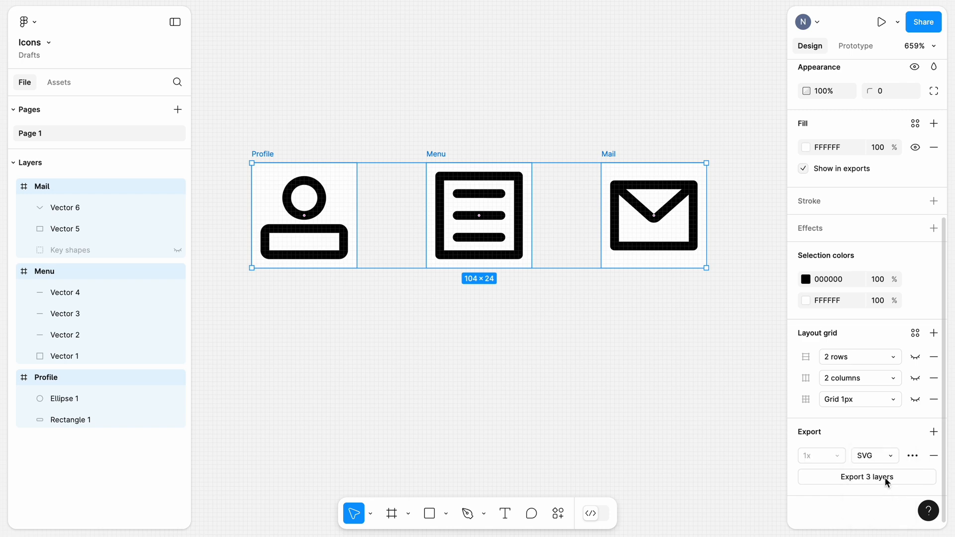